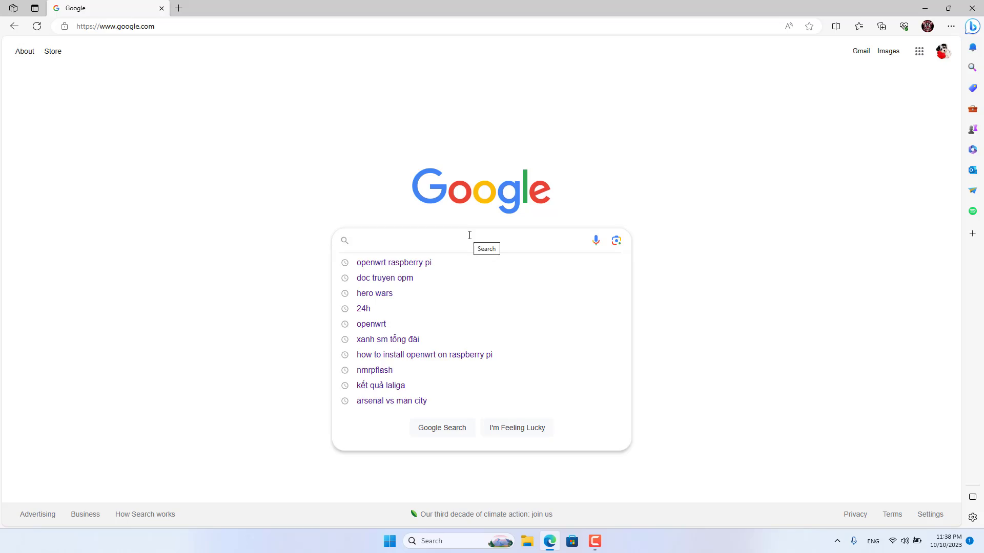
From the OpenWrt wiki Raspberry Pi page's Installation section, download the Pi 3 B 22.03.5 factory image
left_click(393, 264)
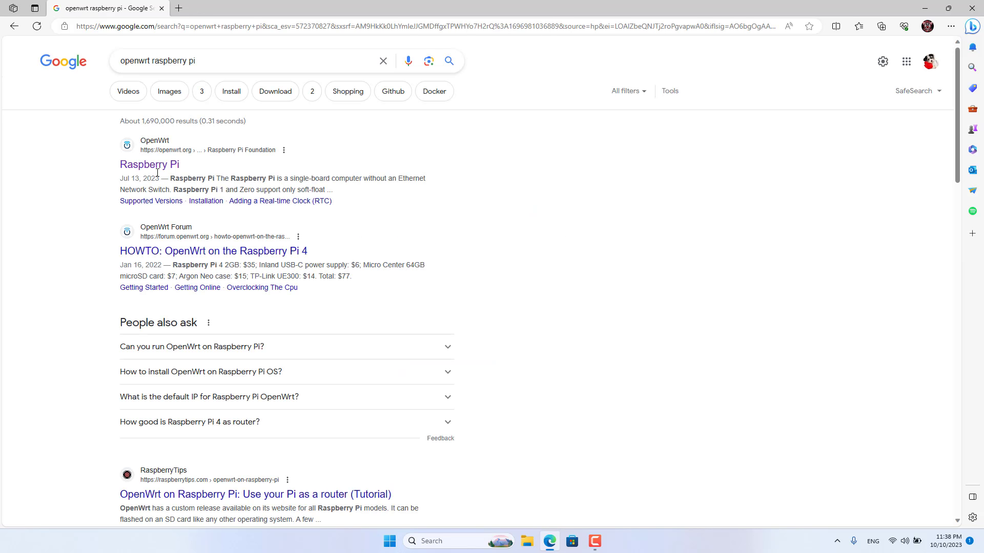
left_click(150, 164)
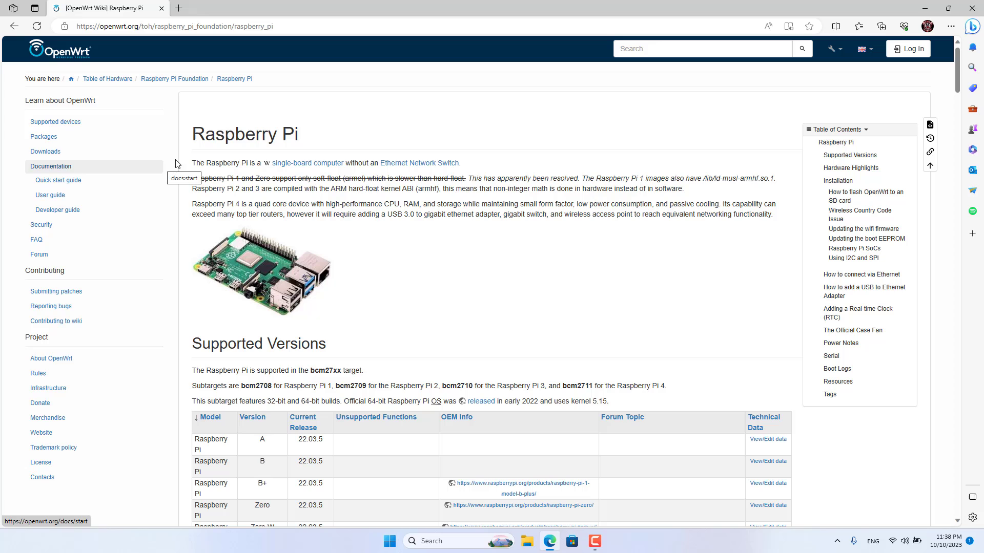
double_click(245, 133)
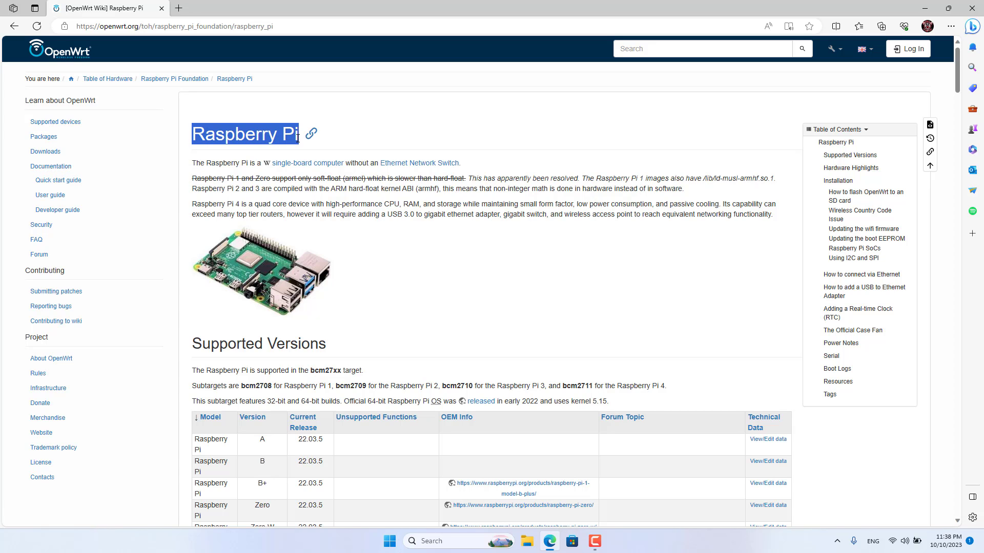
scroll("down", 3)
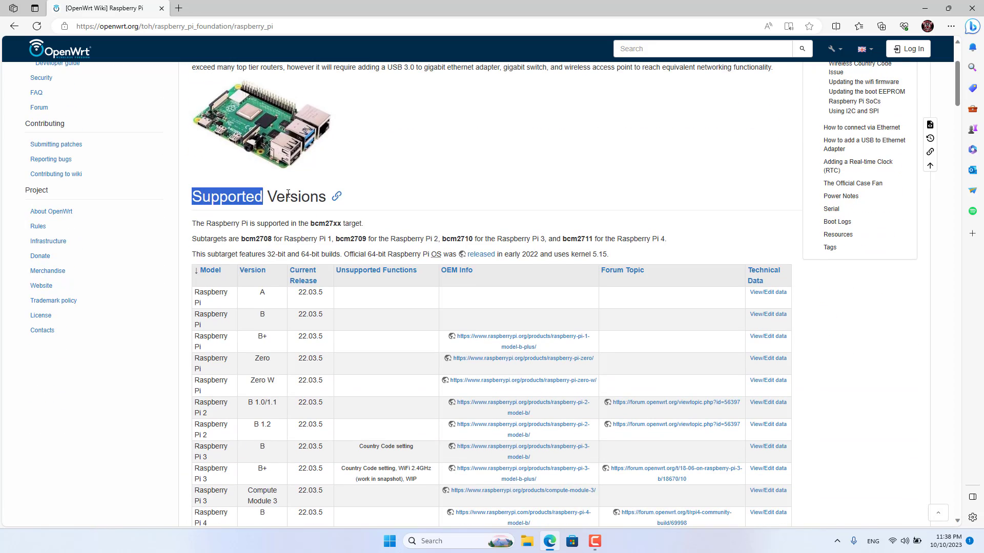
scroll("down", 3)
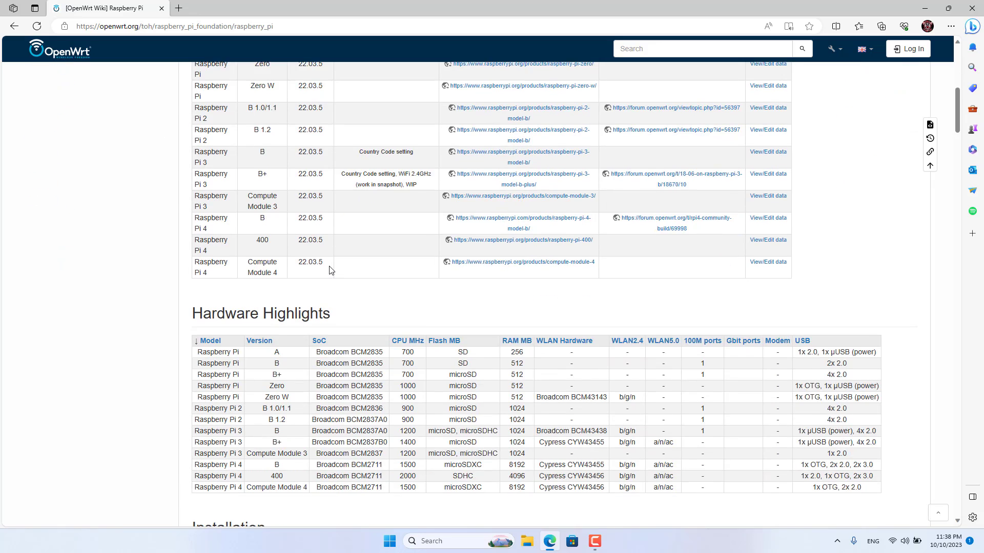
scroll("down", 3)
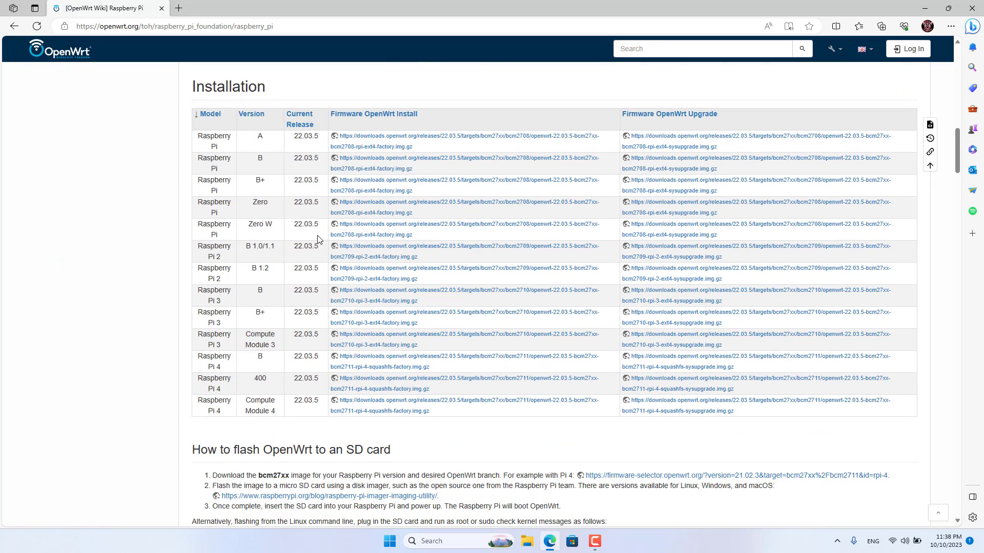
double_click(227, 86)
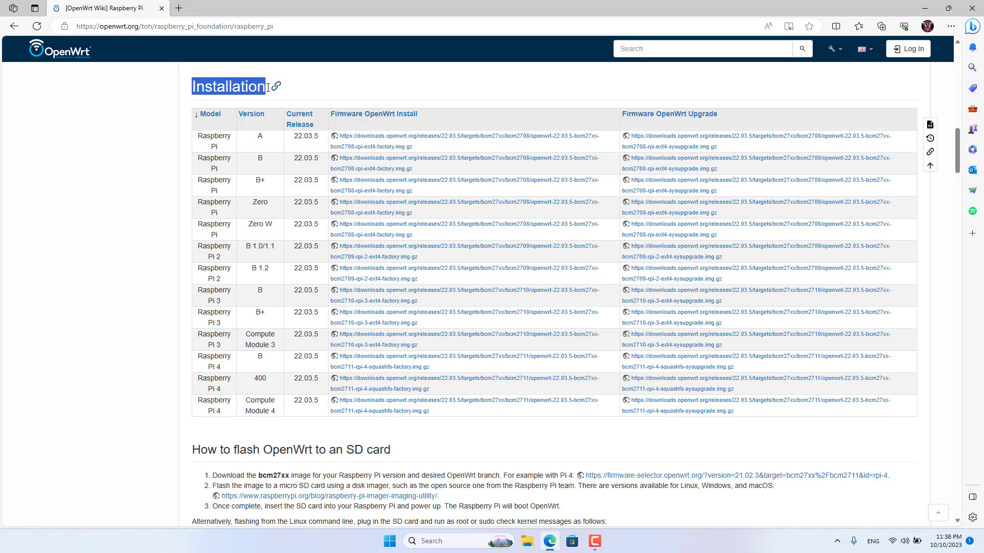
mouse_move(197, 289)
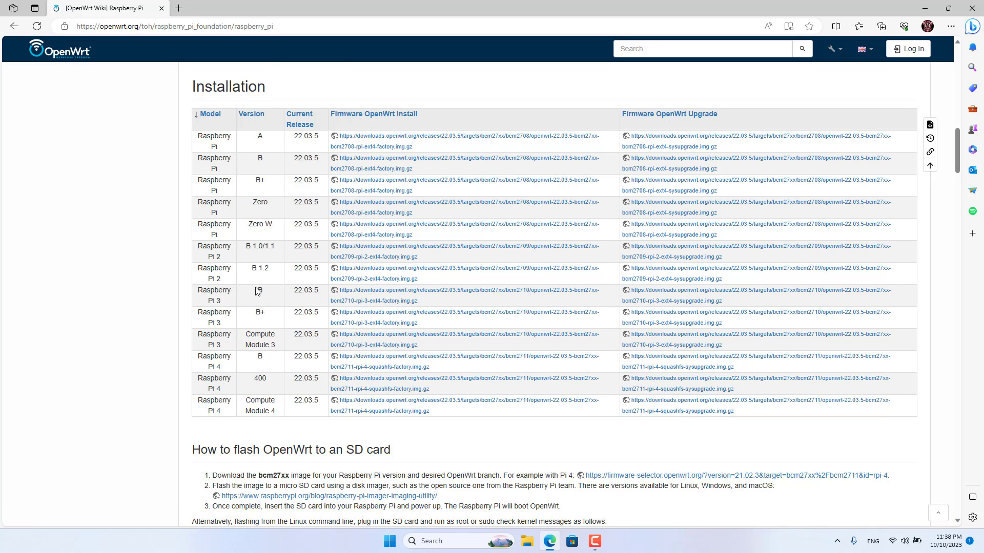
mouse_move(432, 298)
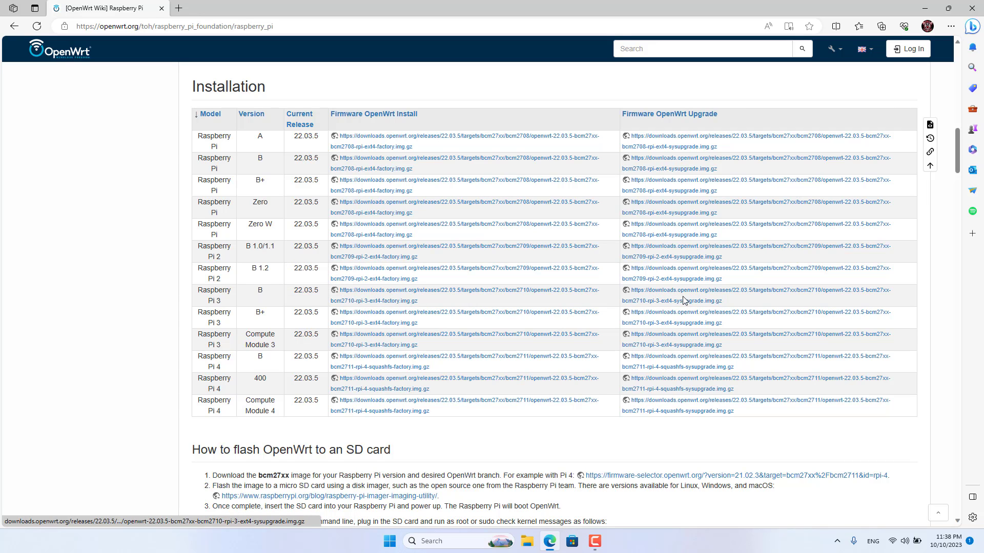
left_click(465, 295)
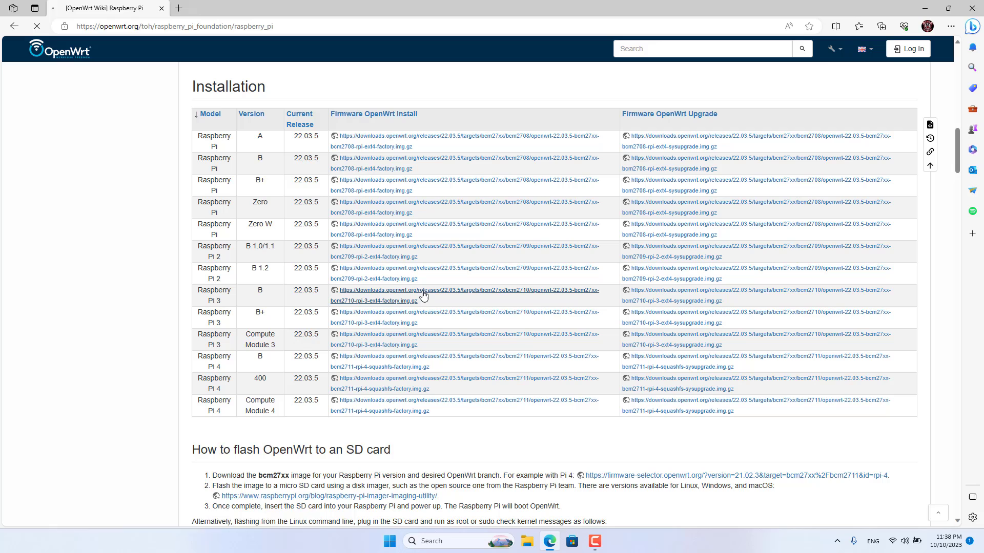
left_click(881, 26)
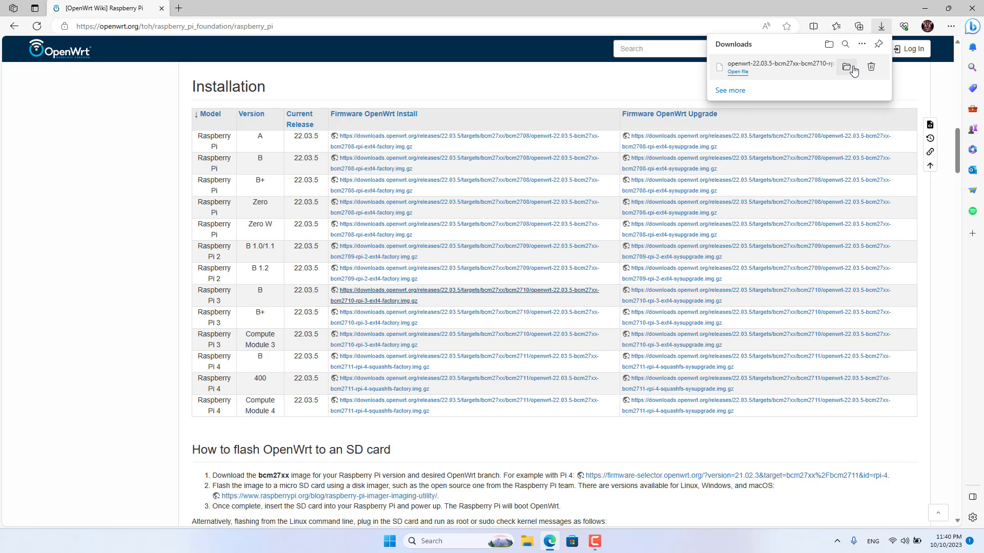
Select the OpenWrt factory .img.gz as custom OS and the SDHC card as storage, then start writing
left_click(846, 68)
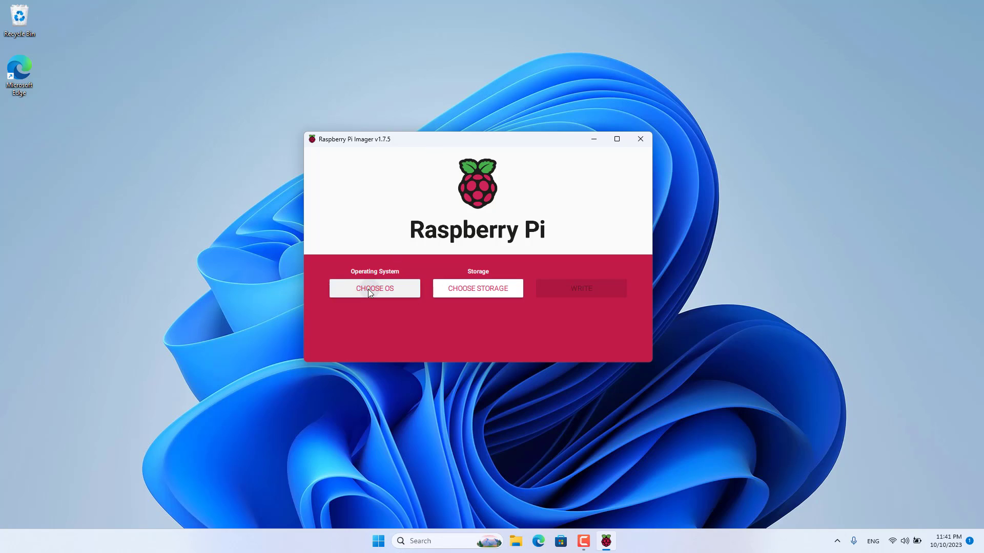
left_click(374, 288)
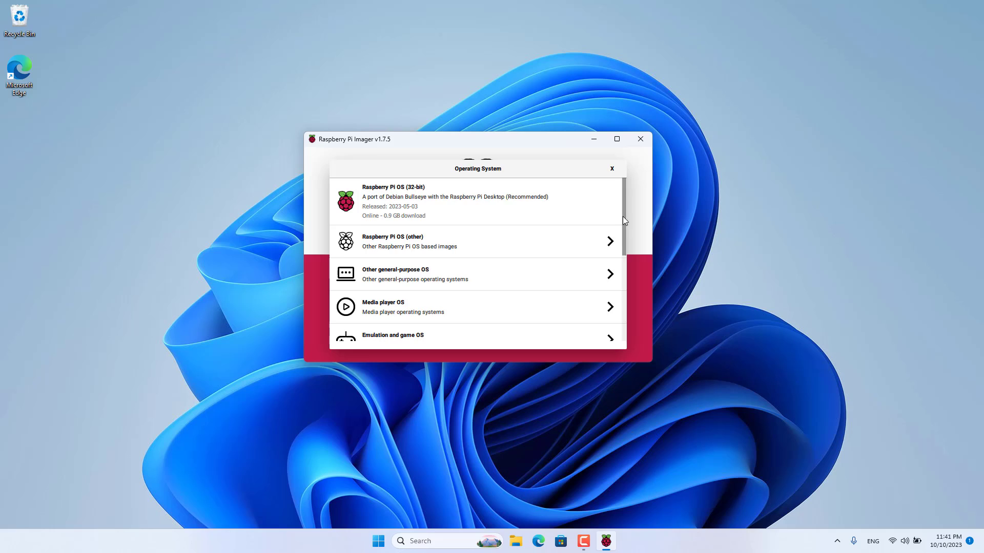
scroll("down", 3)
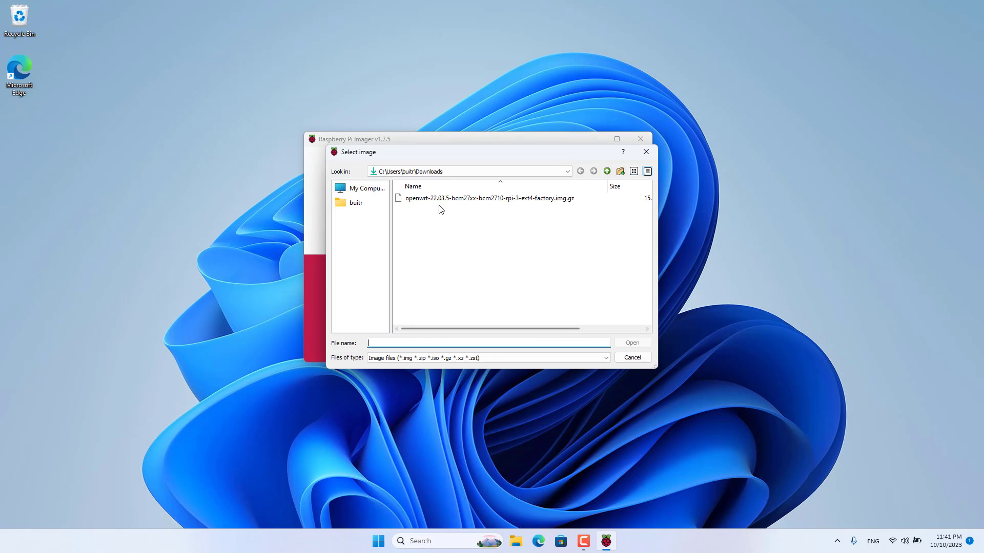
left_click(488, 198)
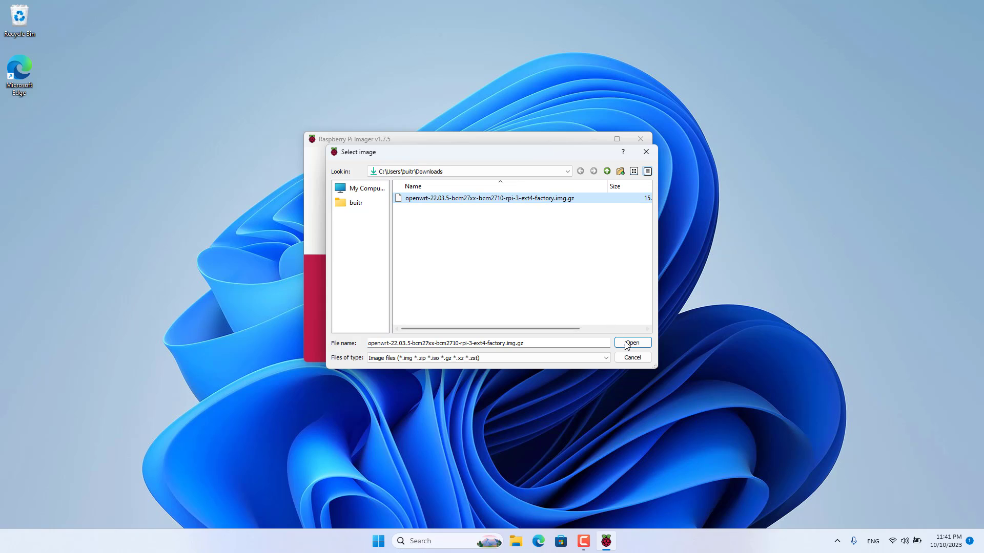
left_click(632, 342)
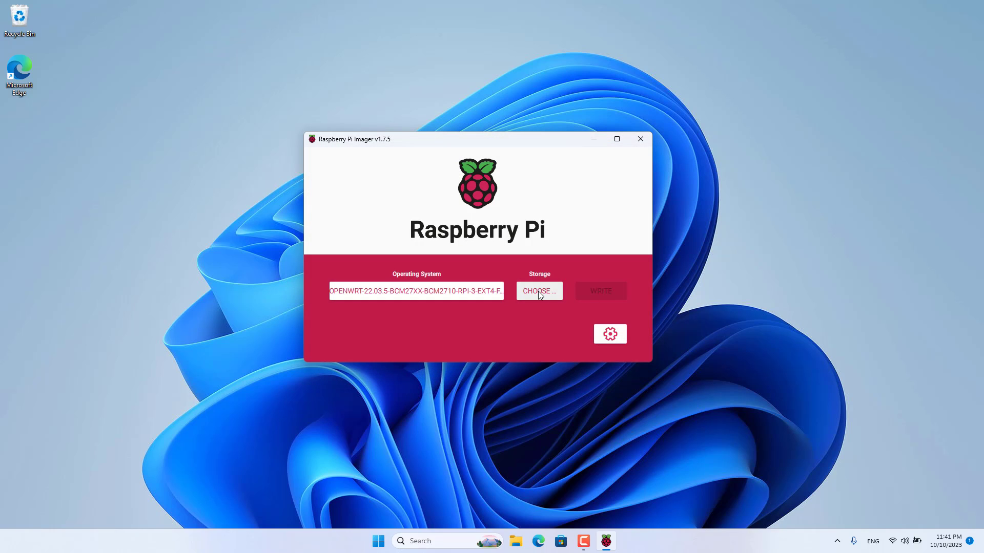
left_click(538, 290)
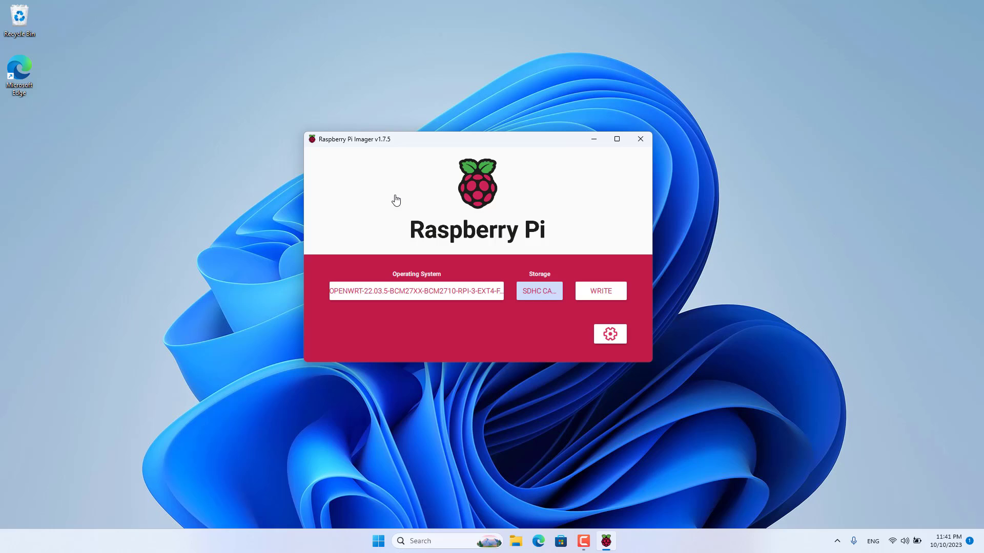
left_click(600, 290)
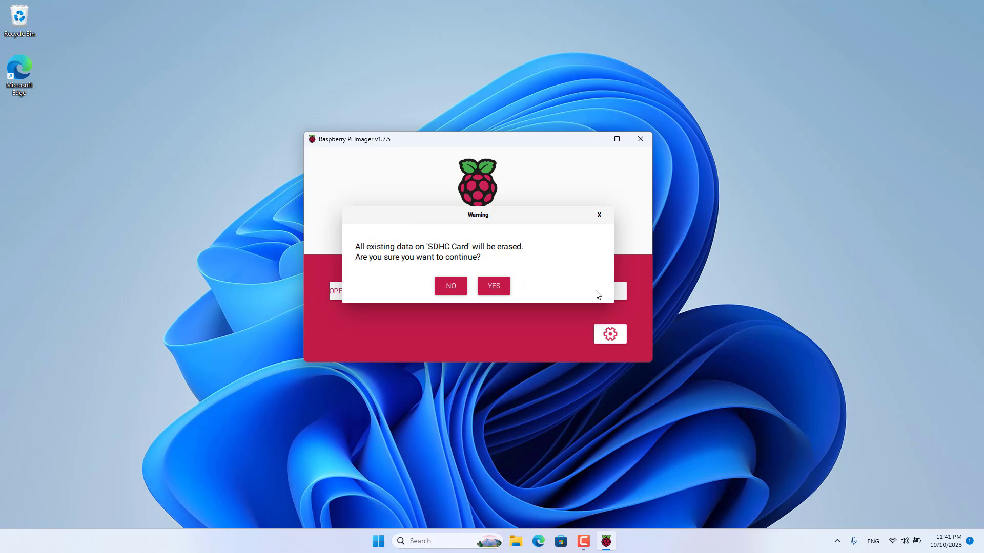
left_click(493, 285)
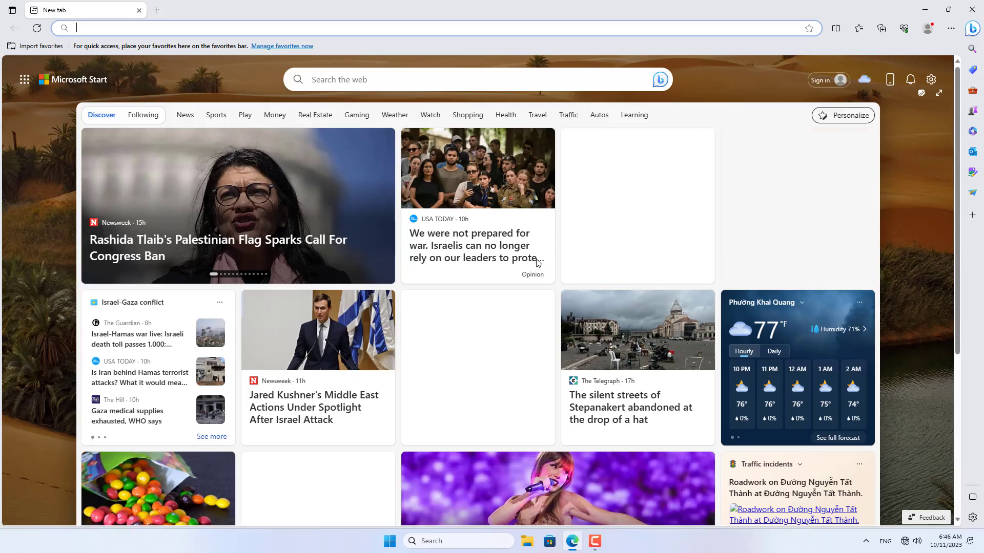
Log in to LuCI at 192.168.1.1 as root and save a new administrator password
type("192.168.1.1")
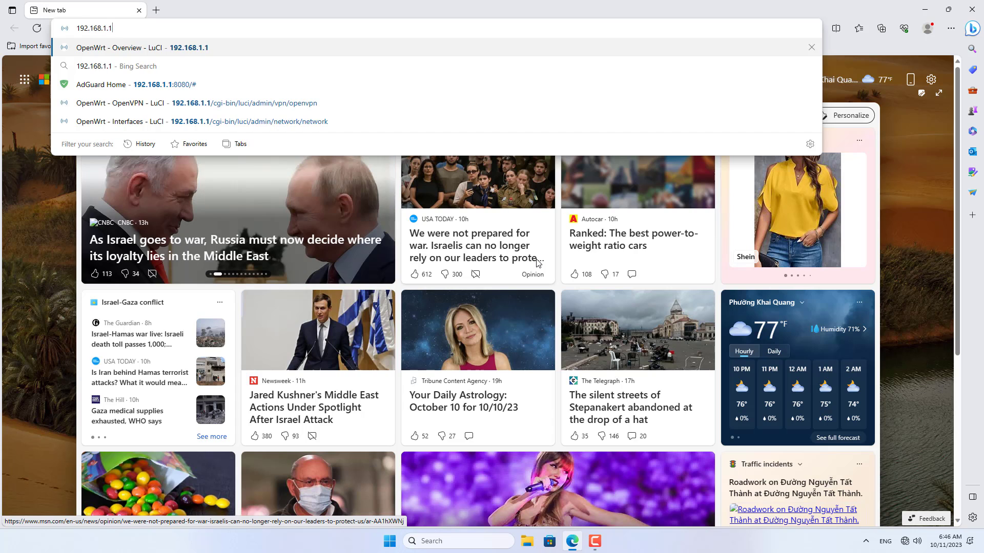
left_click(132, 47)
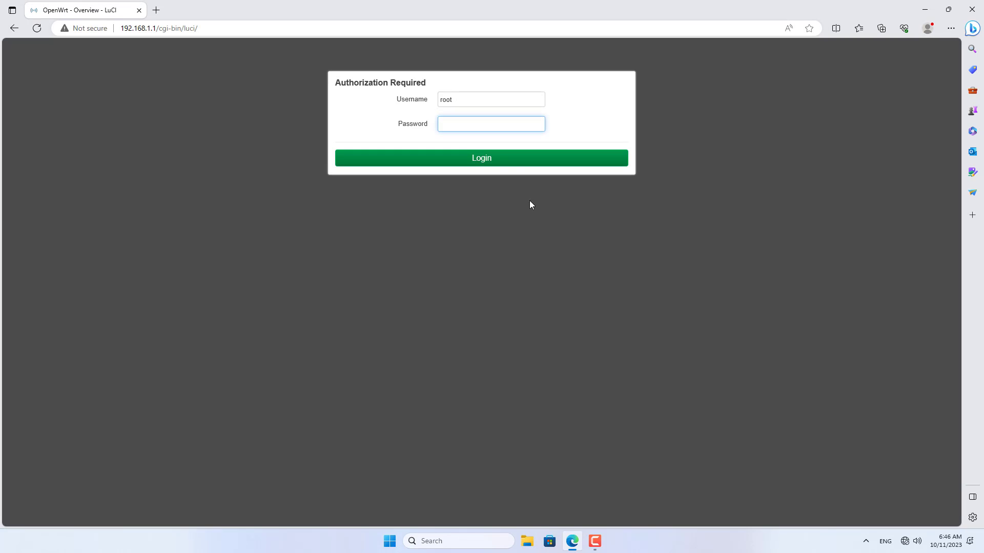
left_click(480, 158)
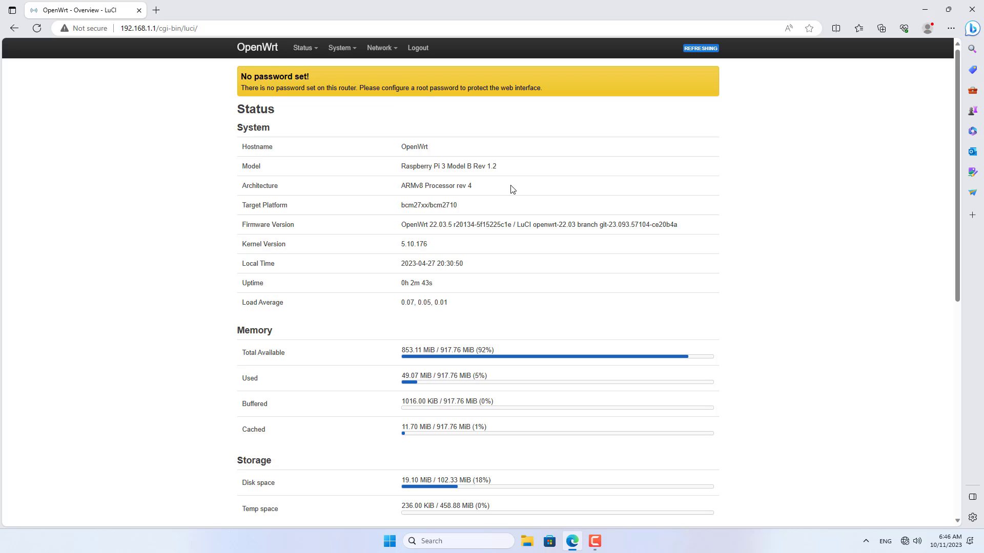
mouse_move(534, 213)
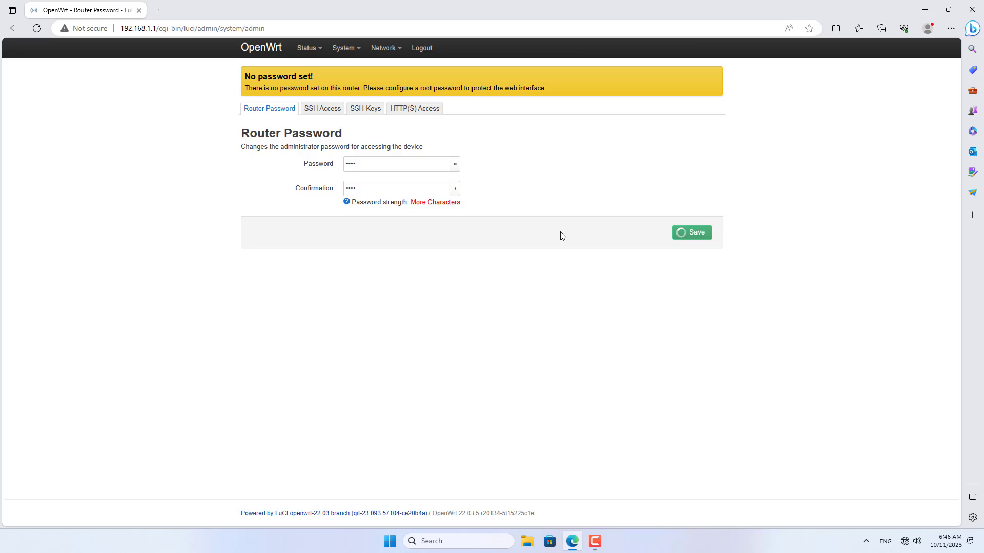
left_click(691, 233)
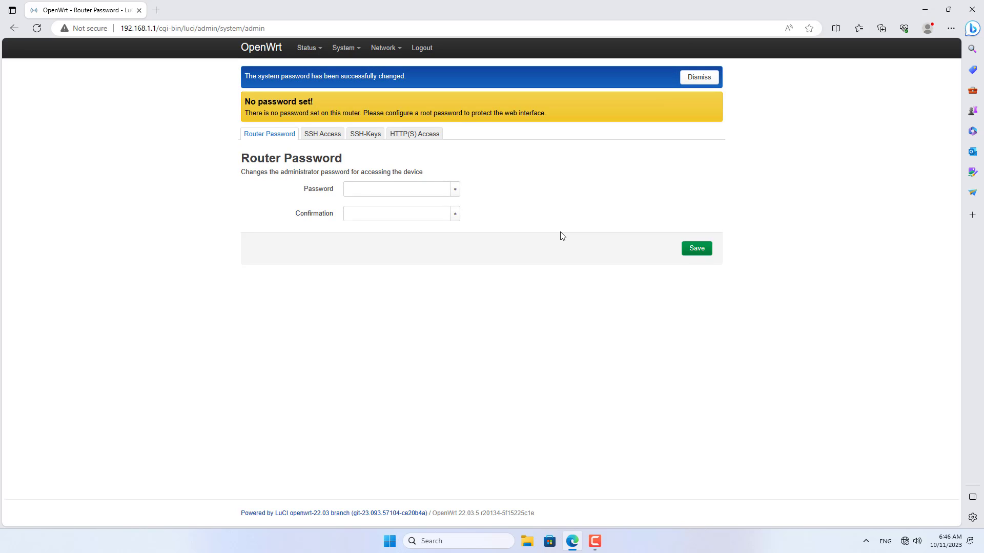
left_click(384, 48)
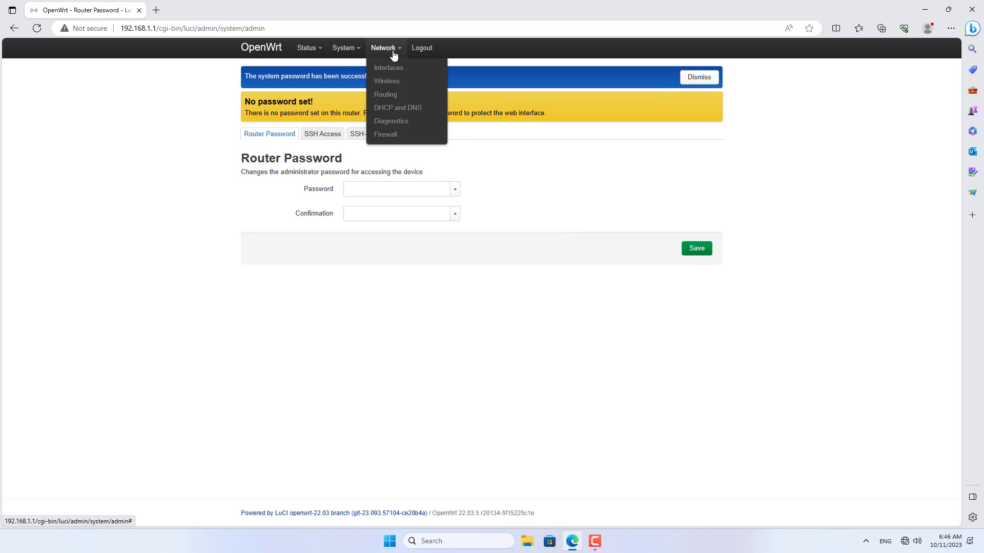
Scan Wi-Fi, join NETVN as a client with its passphrase in the wan zone, and apply the changes
left_click(386, 81)
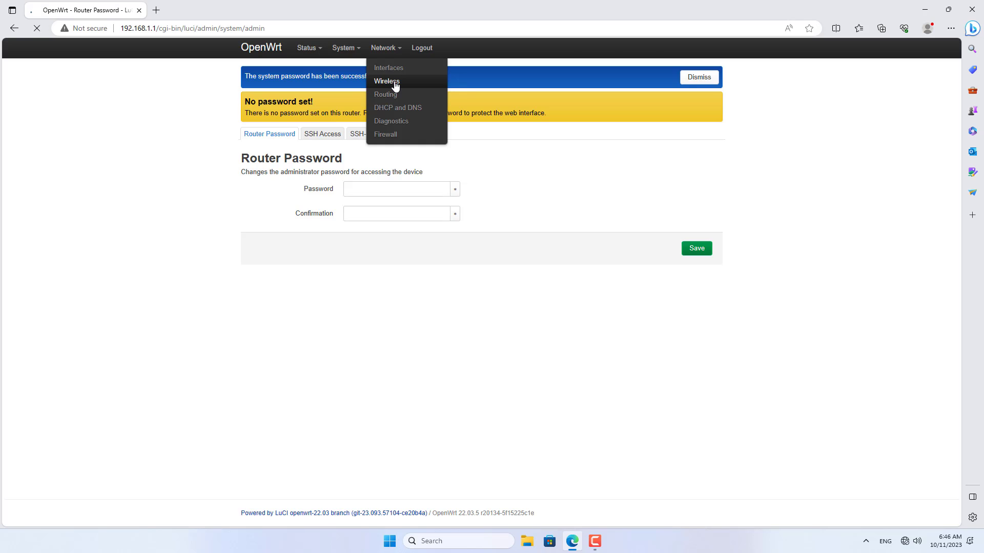
left_click(387, 81)
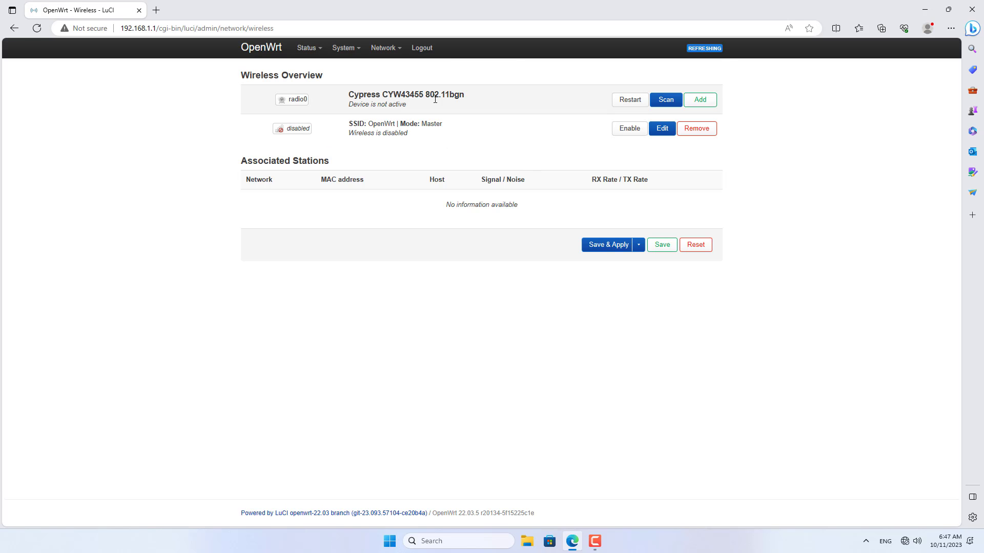
left_click(665, 100)
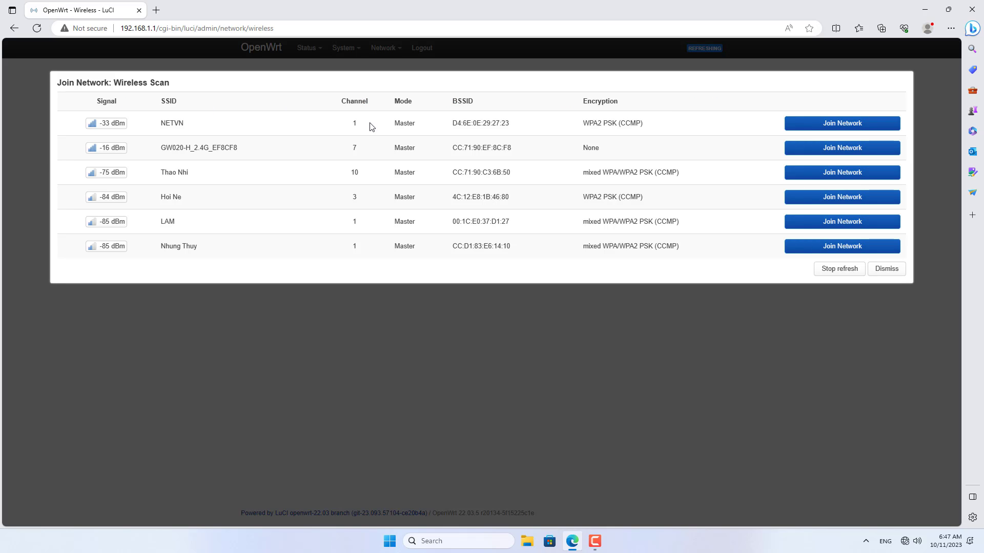
left_click(842, 123)
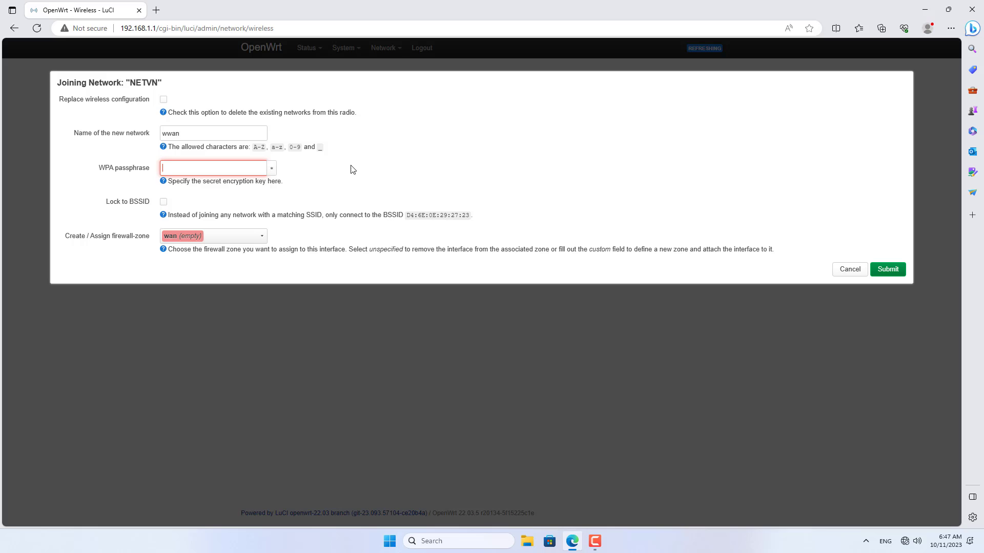
type("password")
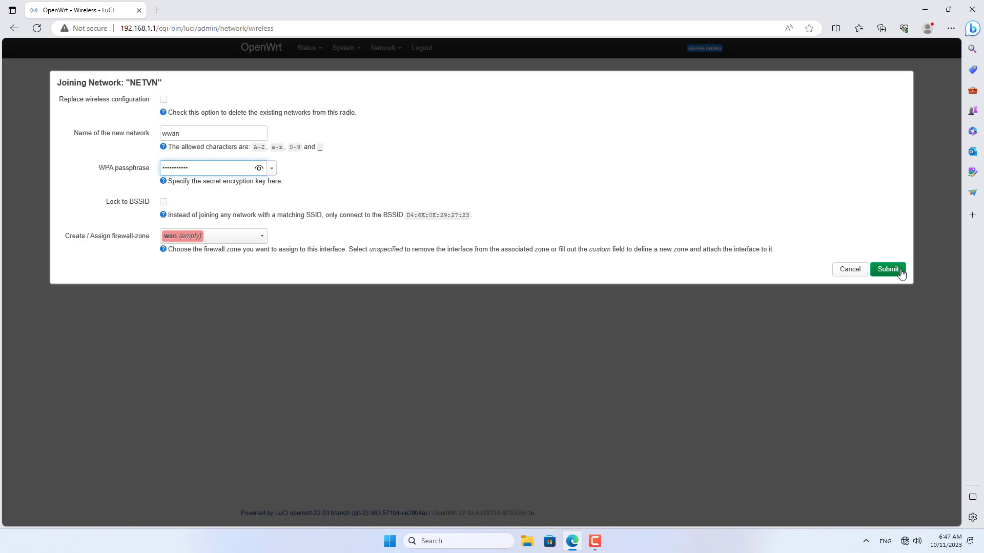
left_click(887, 270)
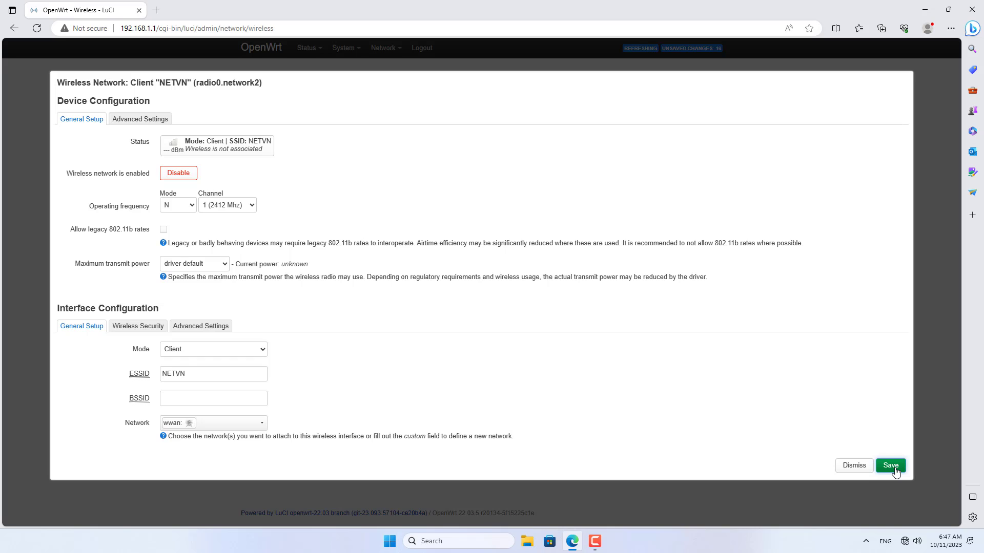
left_click(890, 465)
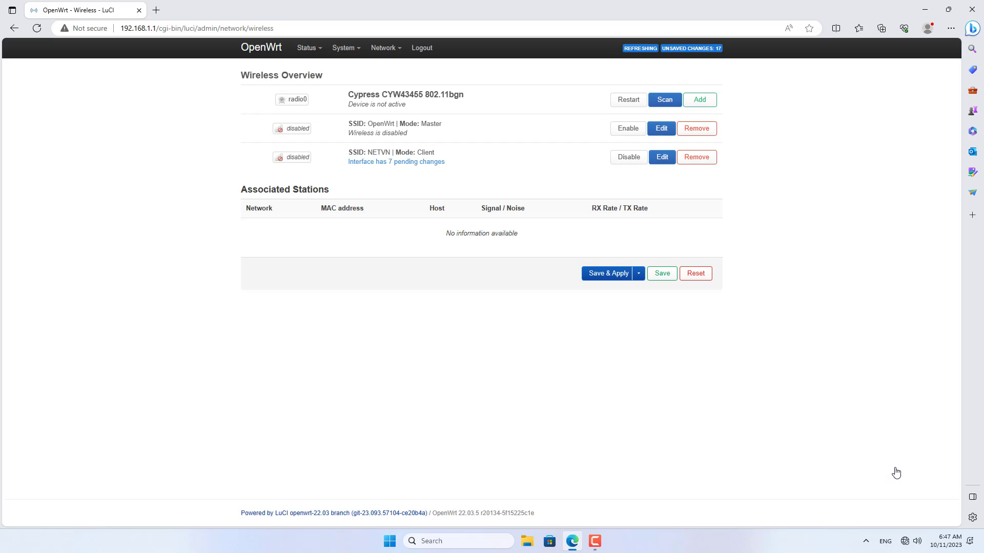
left_click(606, 272)
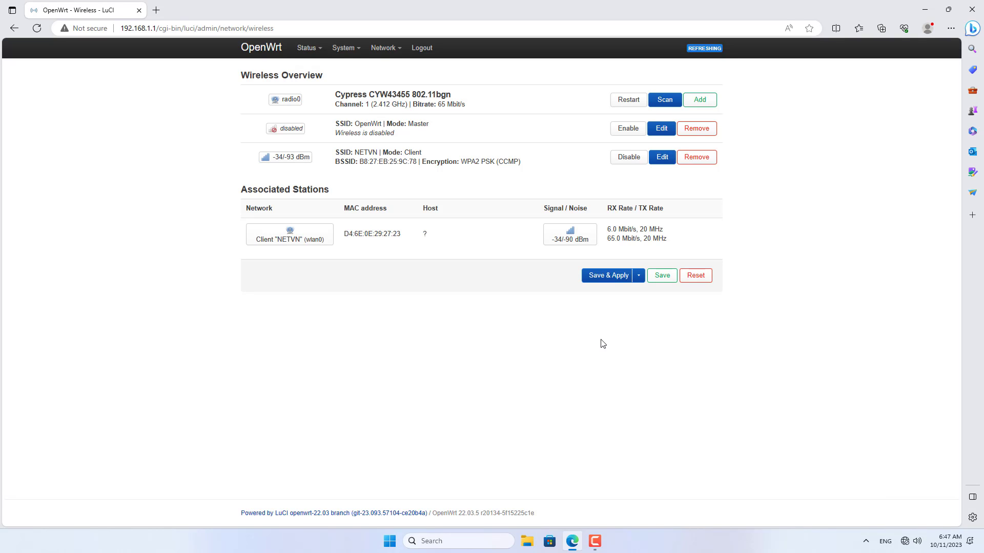
mouse_move(613, 242)
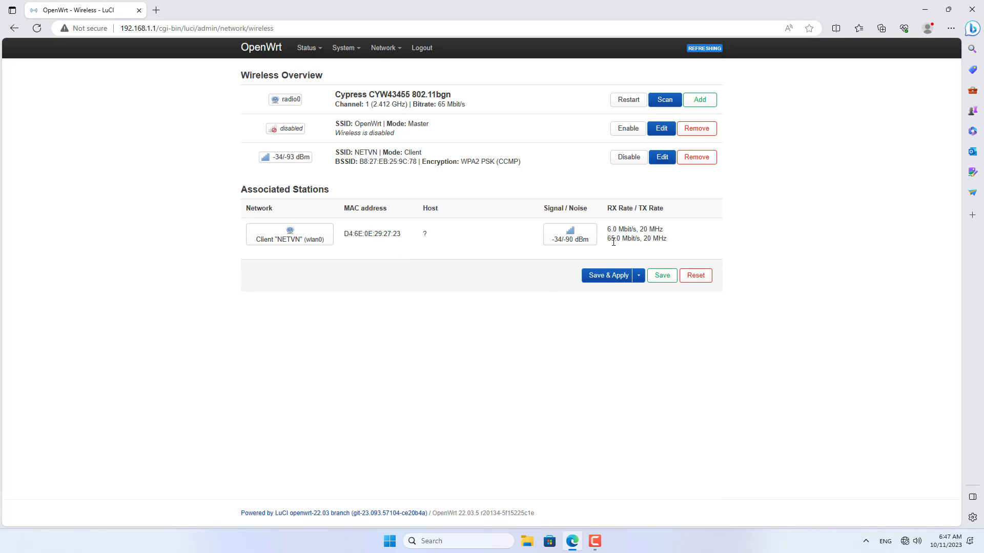
Check the interfaces overview, then run an IPv4 traceroute to openwrt.org from Network Diagnostics
left_click(385, 48)
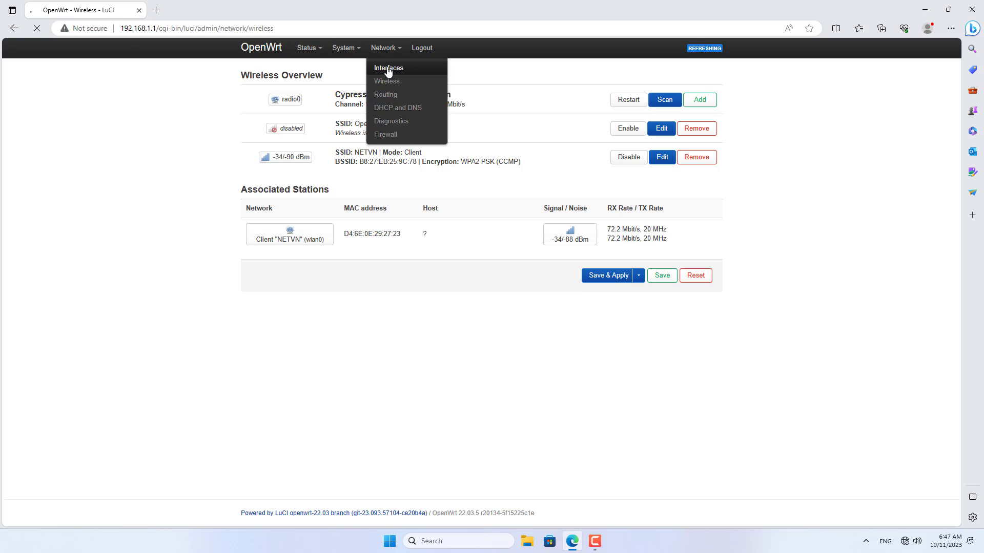
left_click(389, 68)
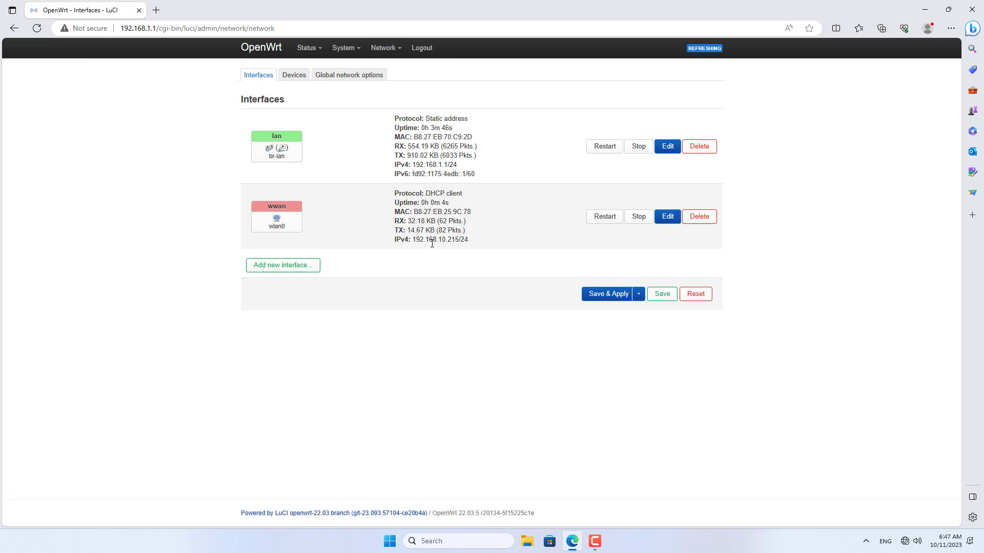
mouse_move(419, 94)
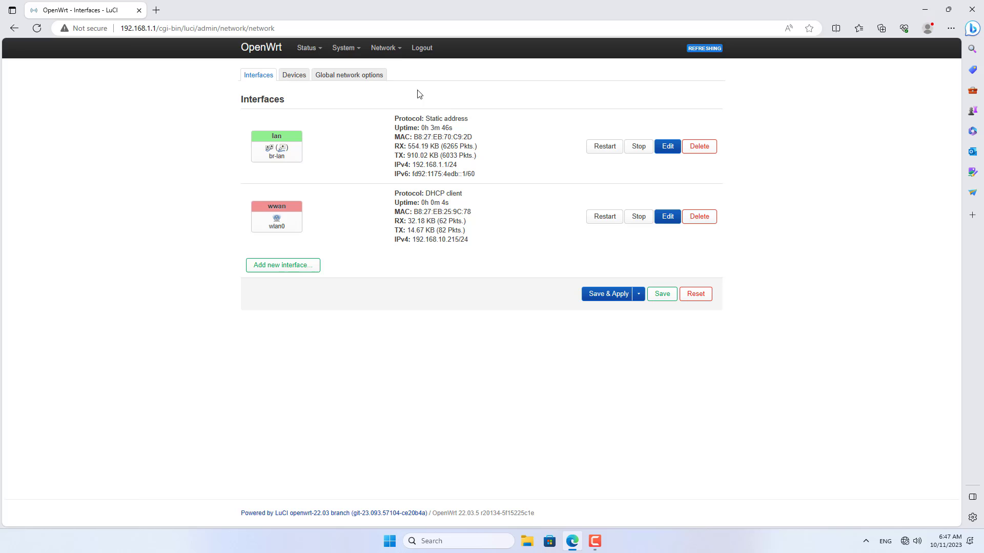
left_click(385, 48)
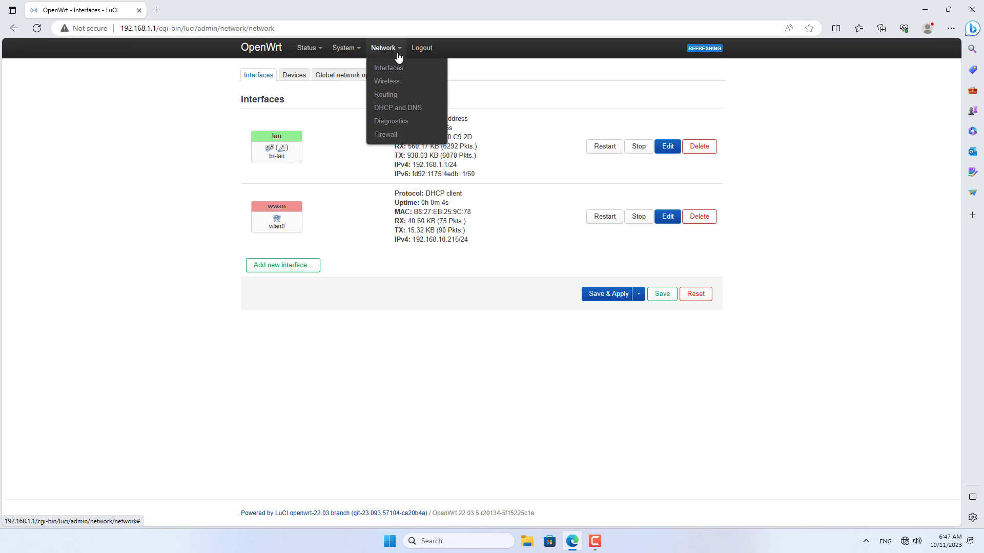
left_click(391, 121)
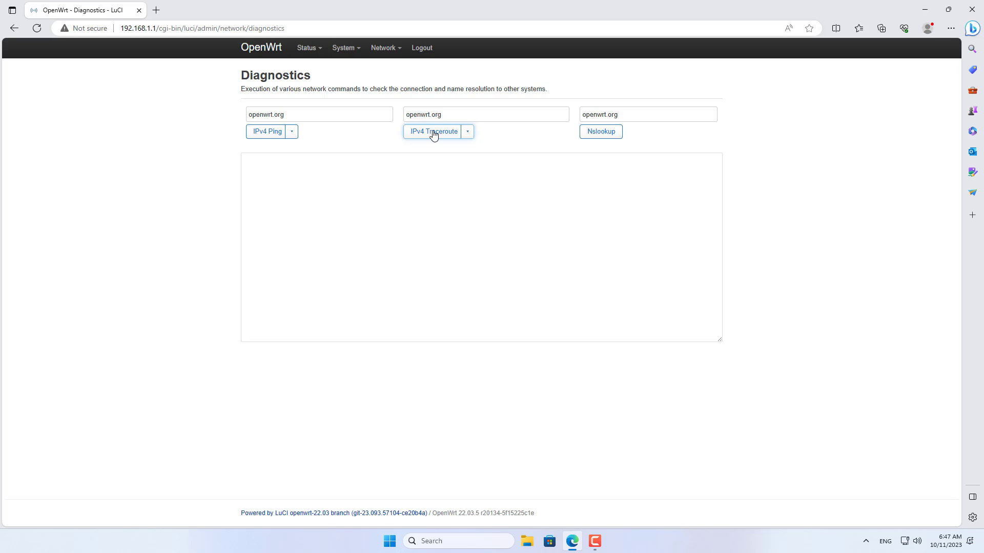
left_click(433, 131)
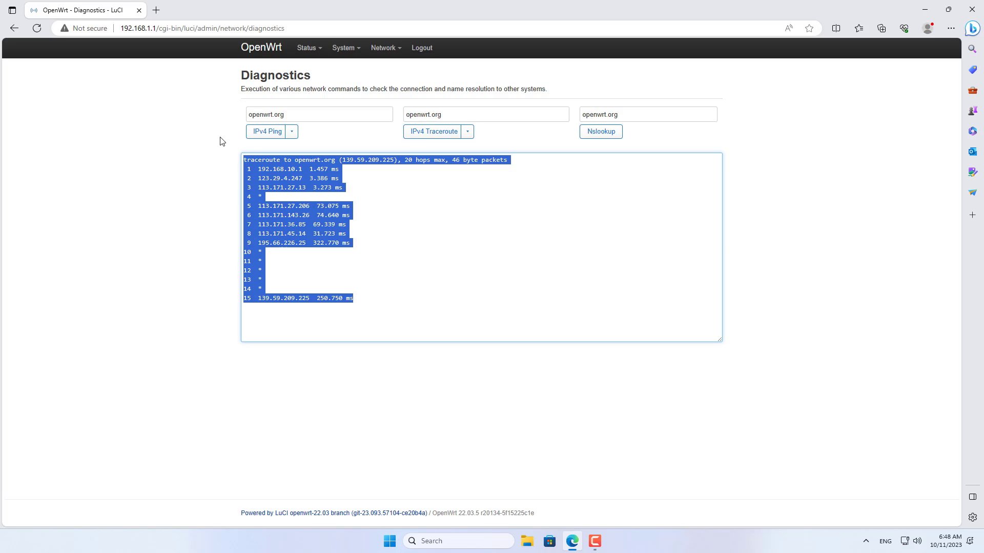
Go to the System Software package page
left_click(343, 48)
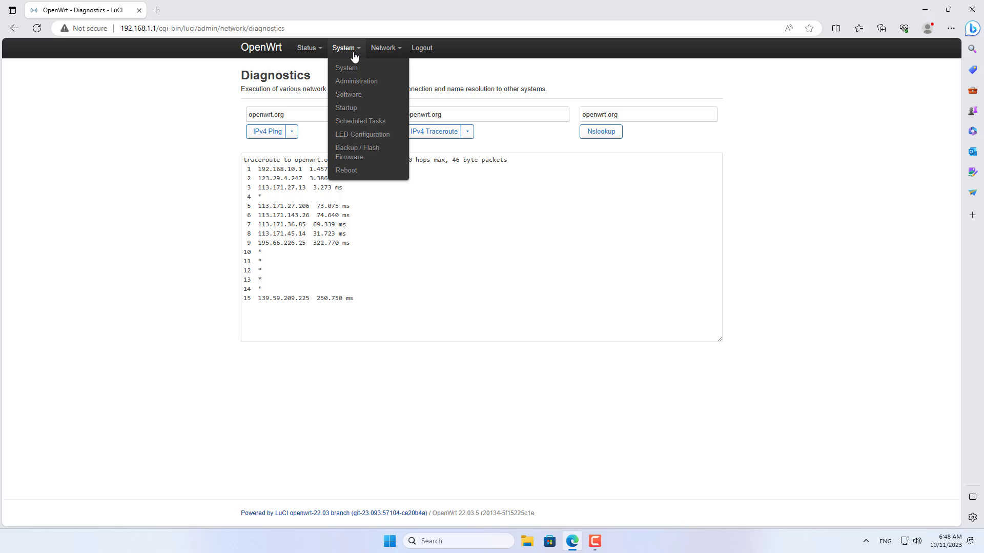
left_click(348, 94)
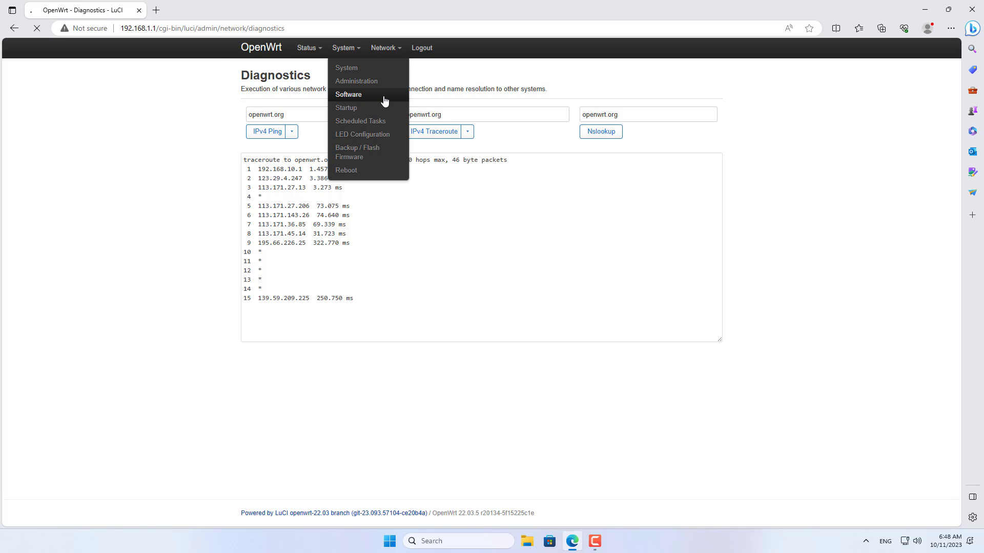
left_click(349, 94)
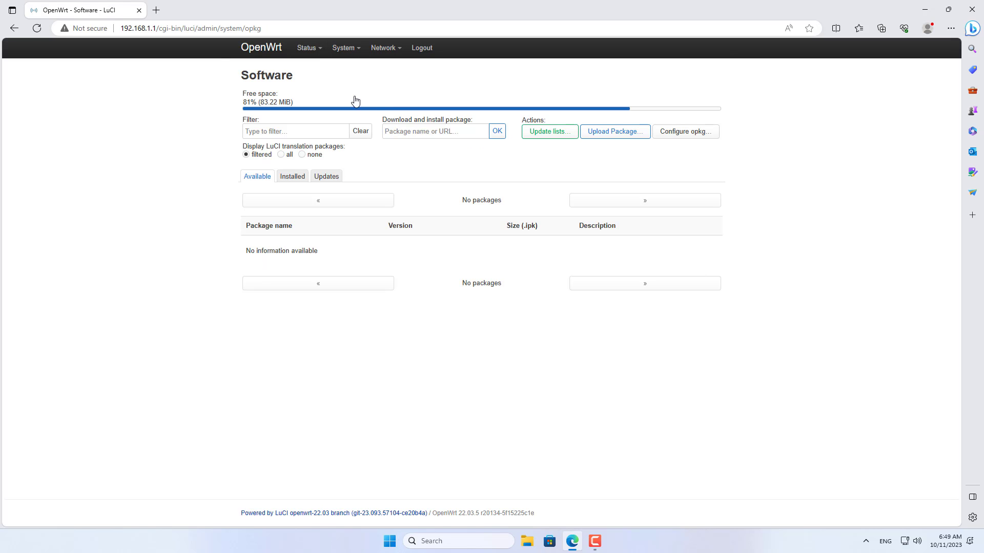
Update the package lists, filter for rndis and install kmod-usb-net-rndis
left_click(548, 132)
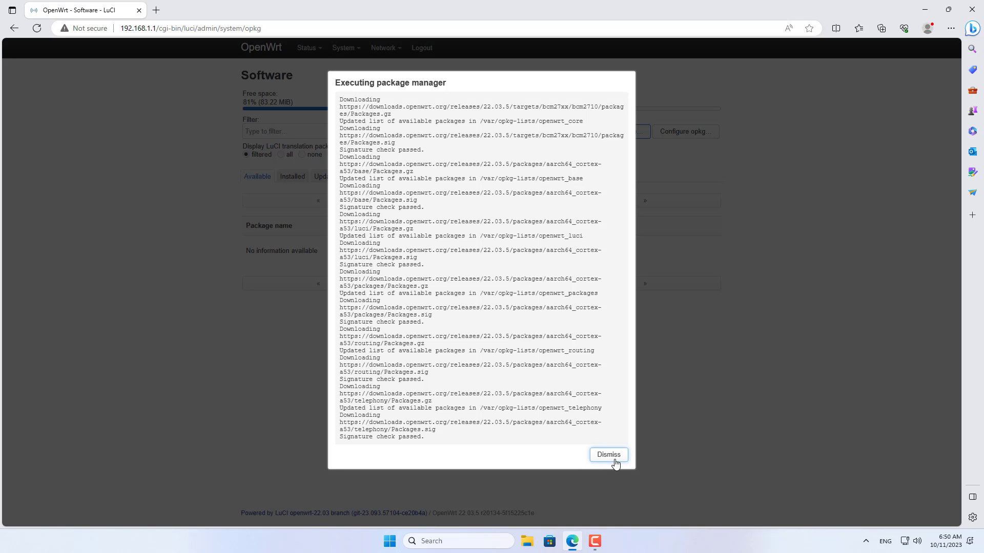
left_click(607, 454)
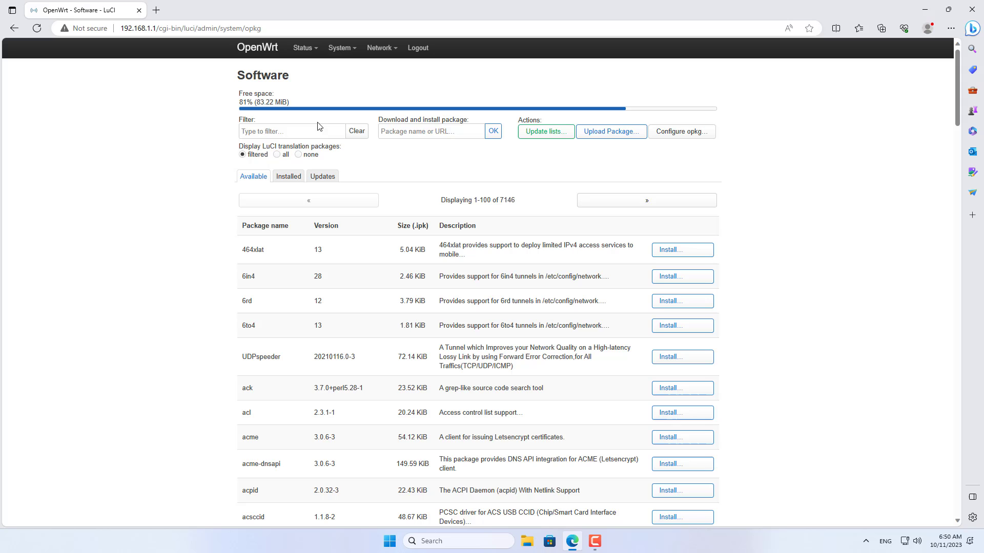
left_click(292, 131)
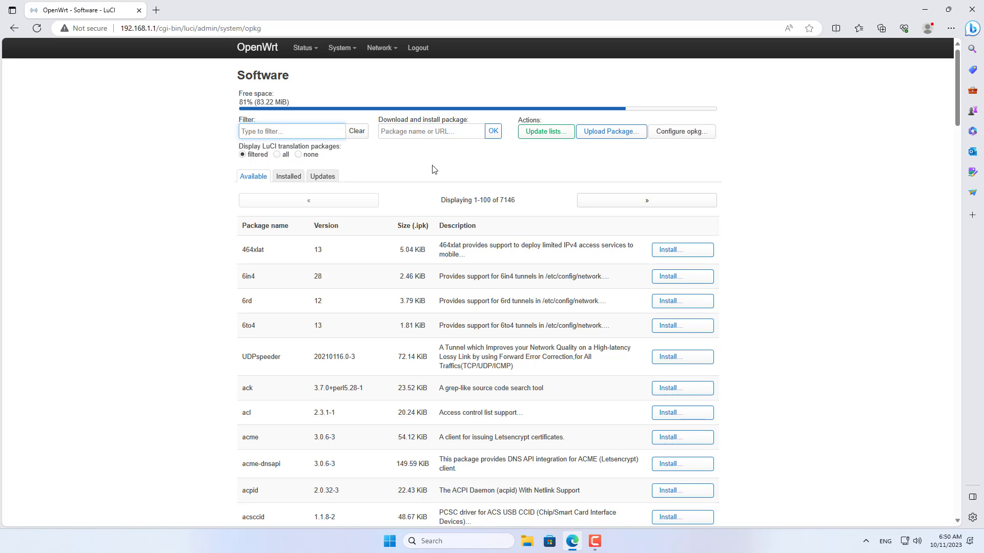
type("rndis")
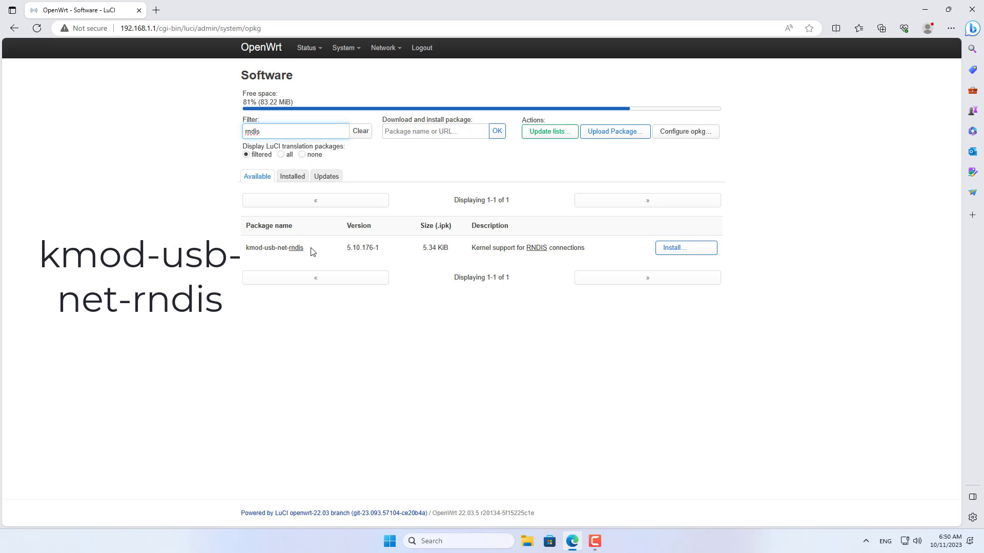
double_click(275, 248)
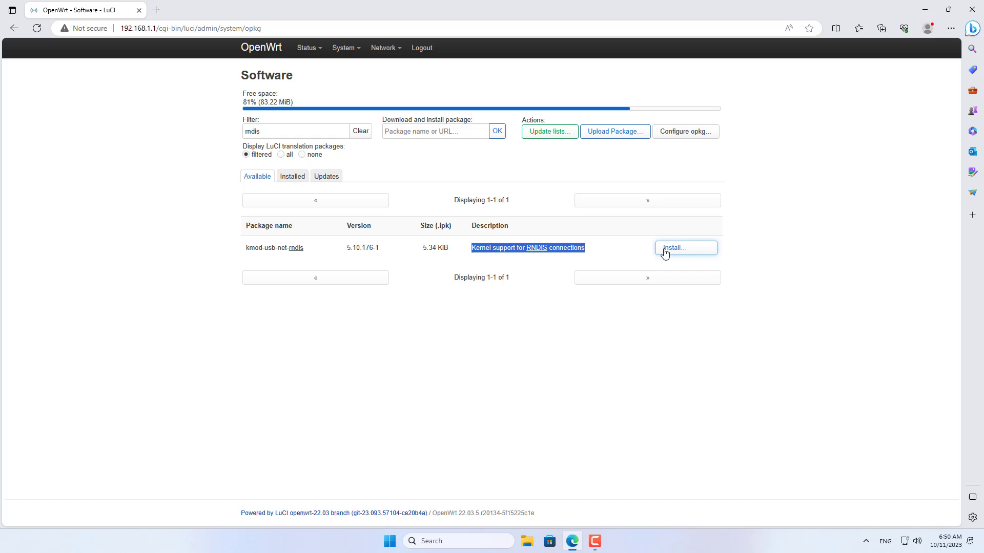
left_click(685, 247)
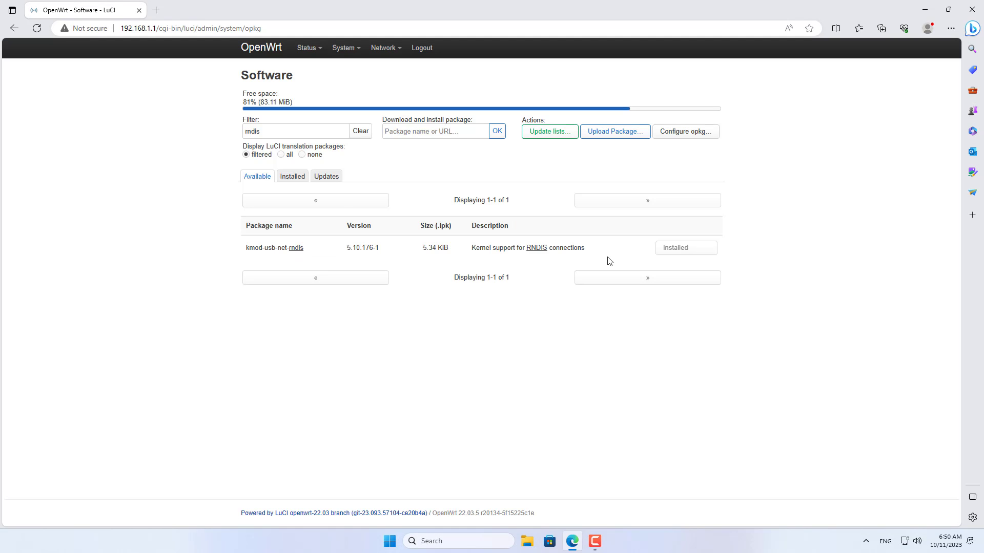
Install the usb-modeswitch package and verify it in the installed packages list
left_click(292, 177)
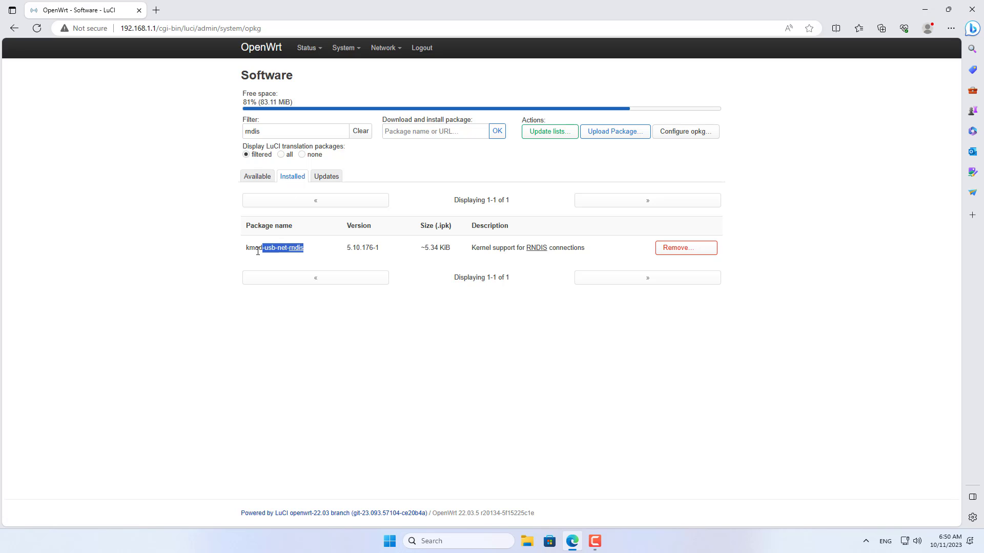
left_click(256, 176)
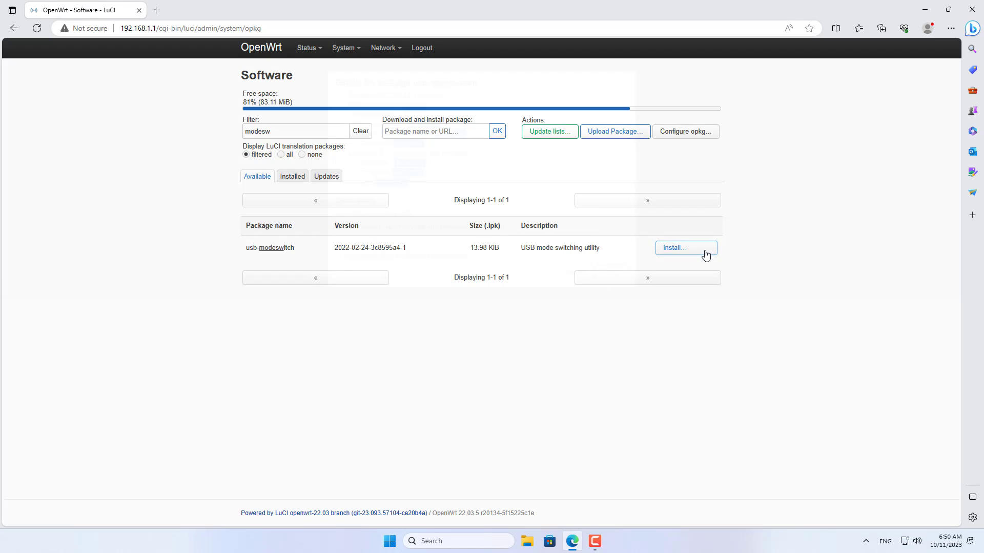
left_click(686, 247)
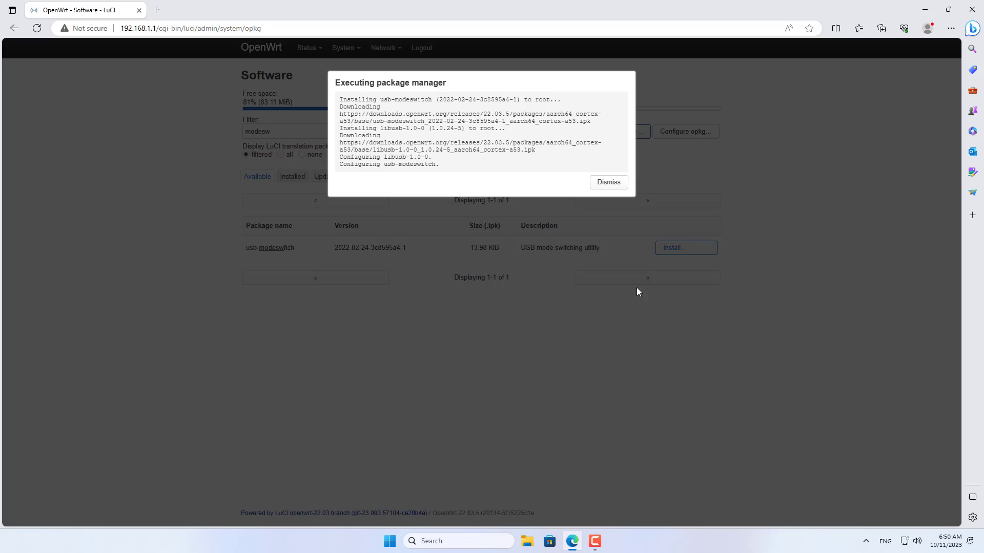
left_click(607, 183)
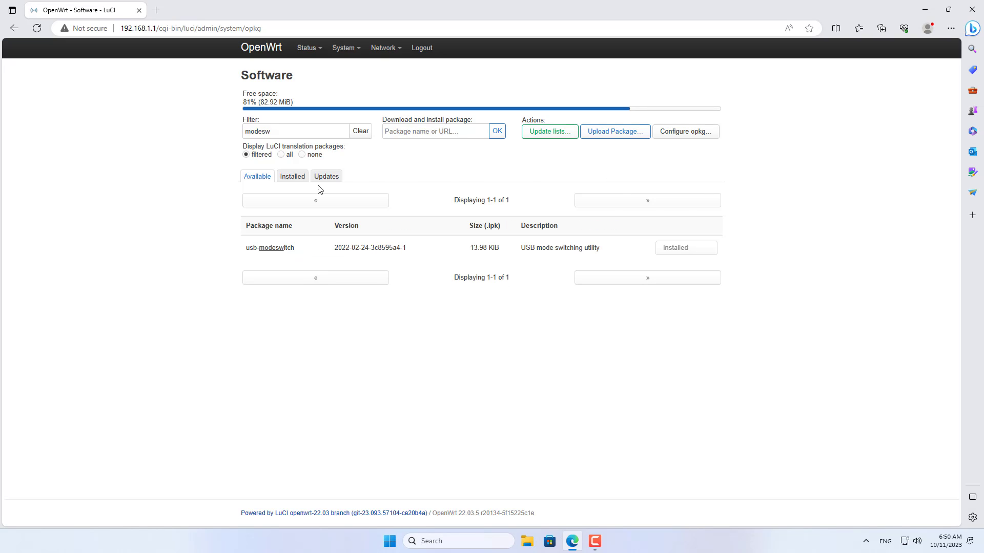
left_click(292, 177)
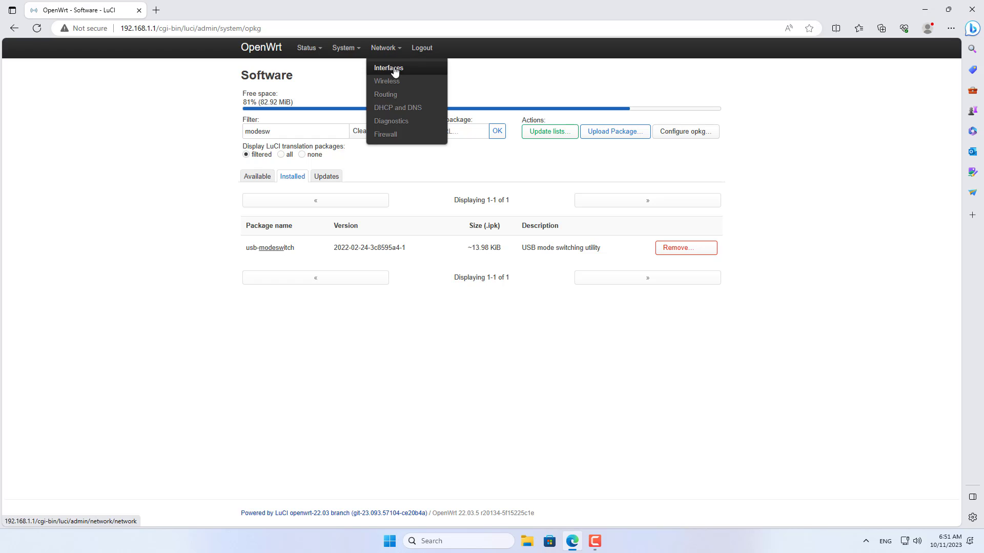
Confirm usb0 appears in the network Devices list, then return to the Interfaces list
left_click(388, 68)
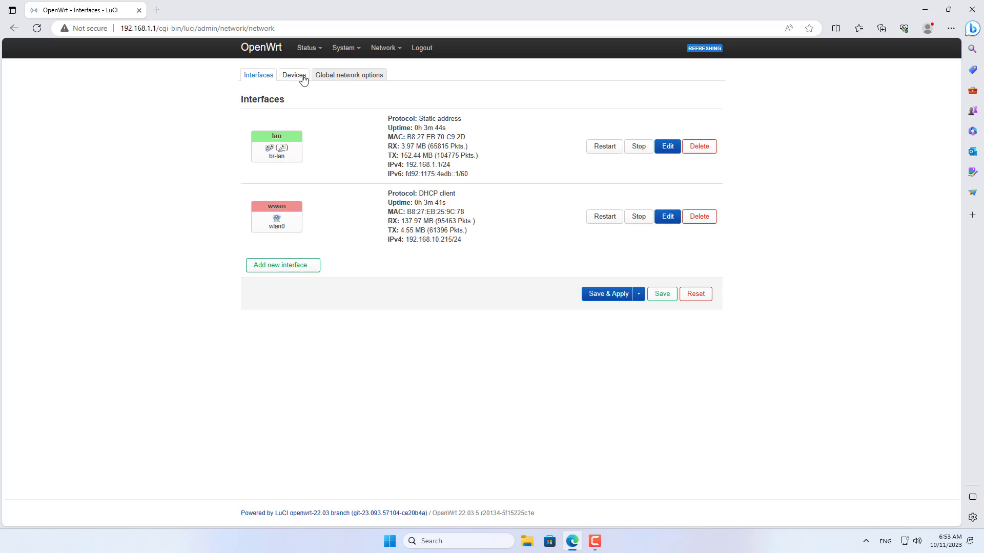
left_click(294, 74)
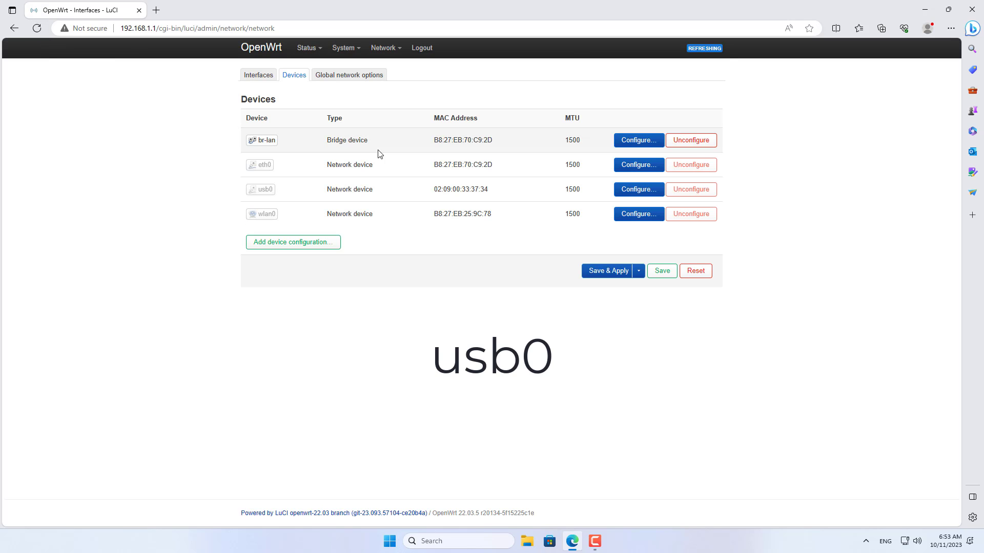
mouse_move(446, 205)
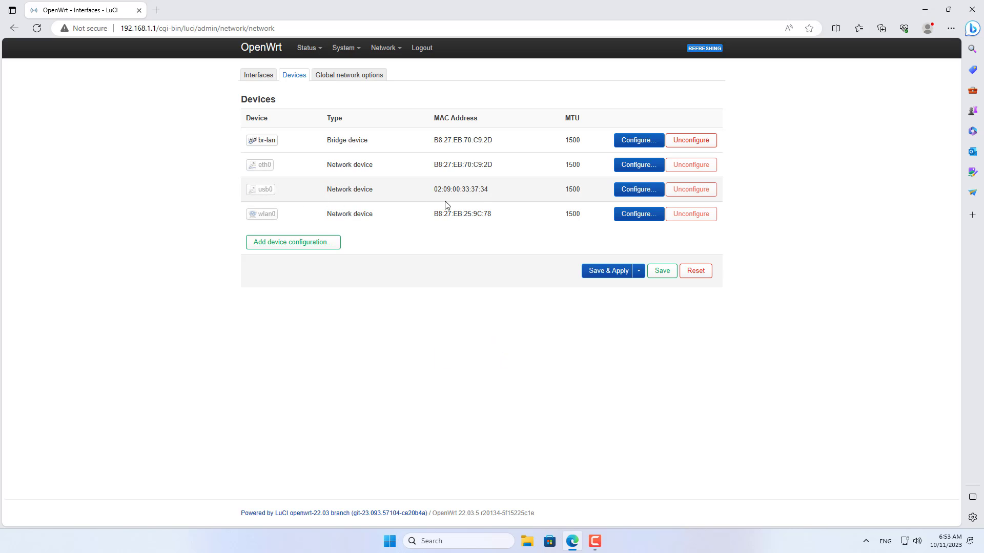
left_click(258, 74)
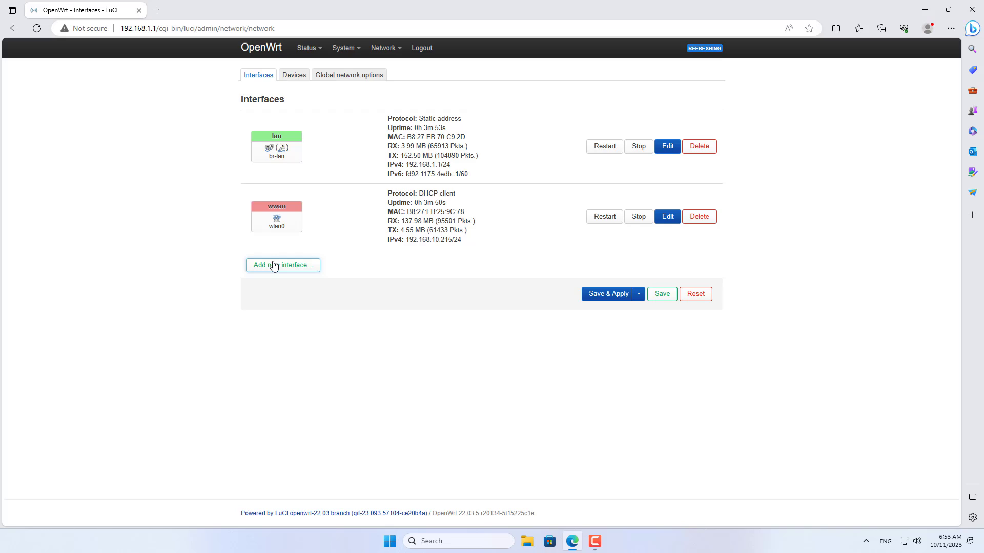
Create a DHCP client interface 4gwan on device usb0 and assign it to the wan firewall zone
left_click(283, 264)
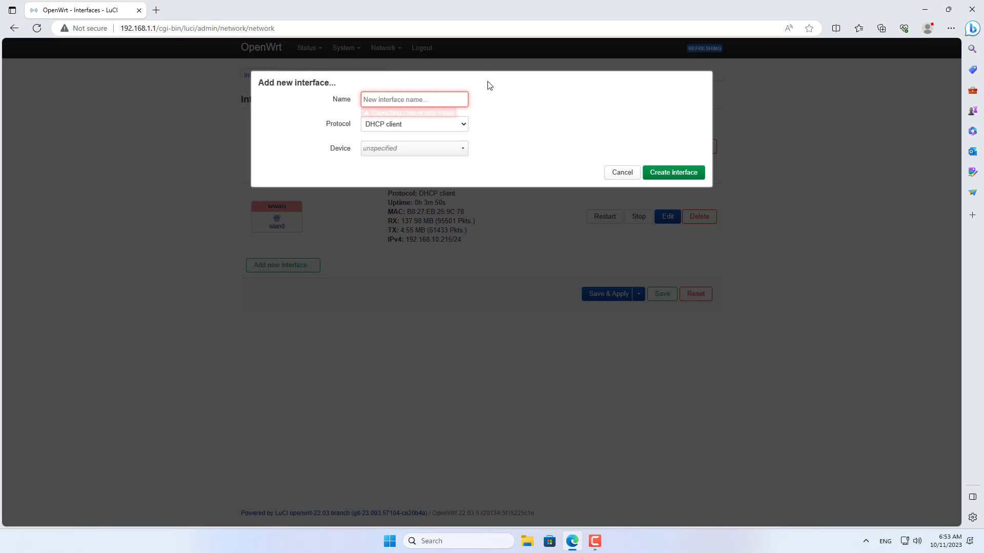
type("4gw")
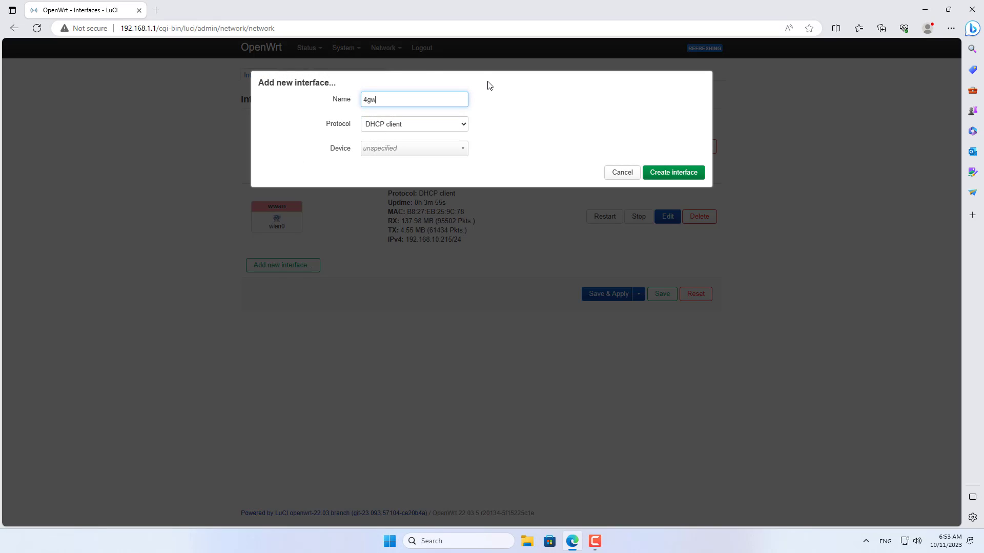
type("an")
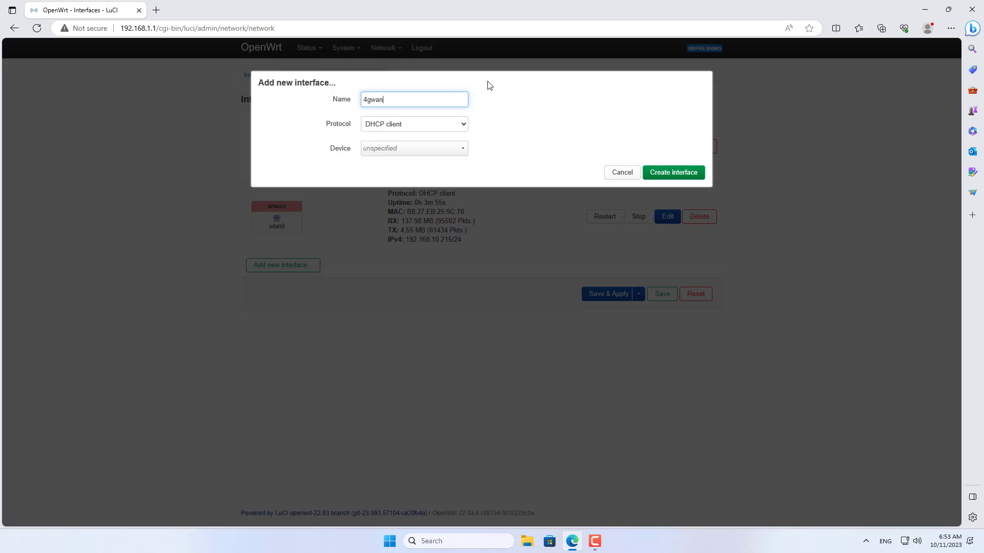
left_click(412, 148)
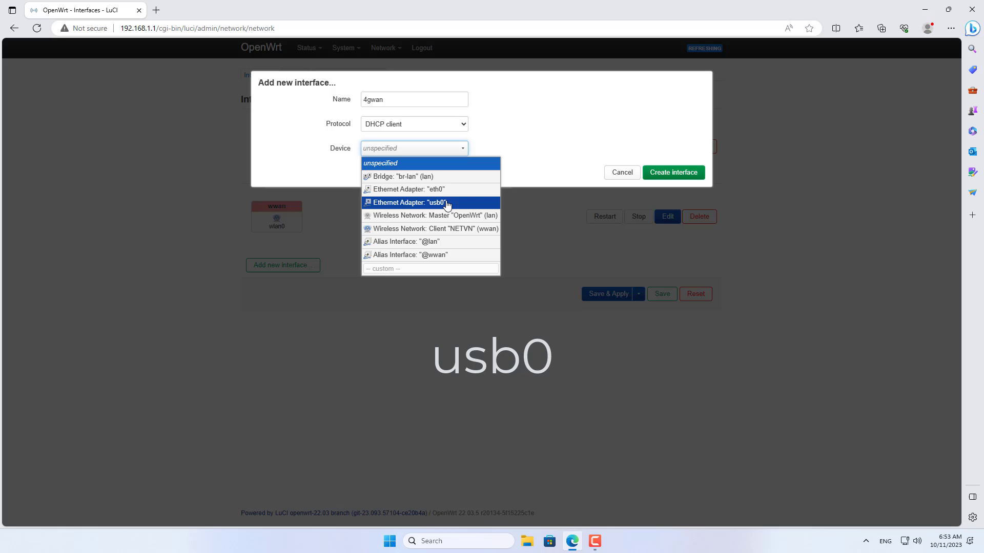
left_click(408, 201)
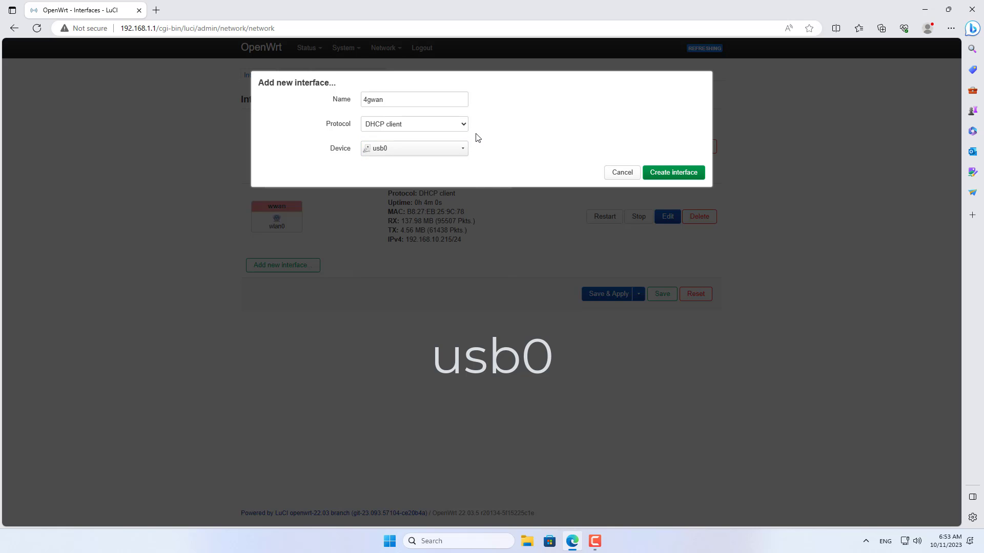
left_click(672, 172)
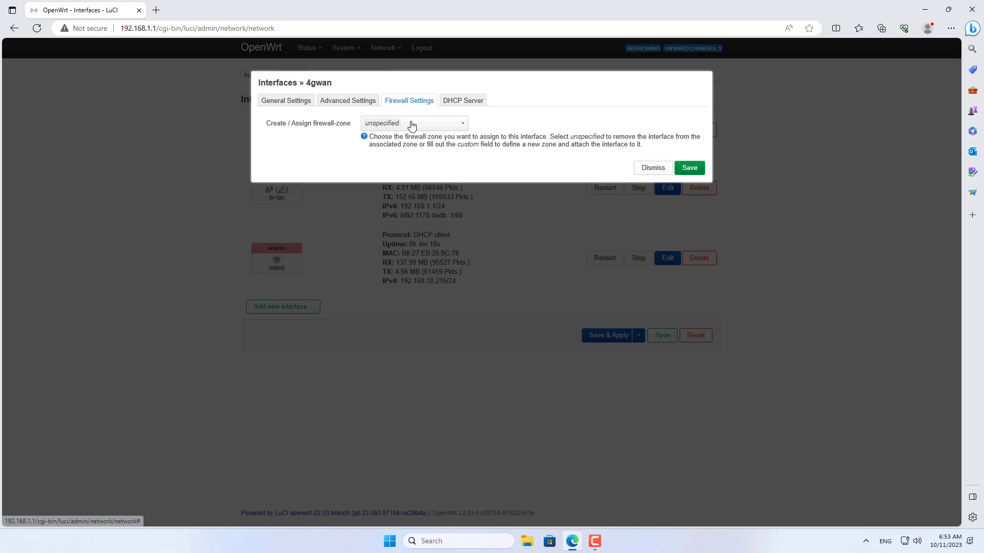
left_click(414, 123)
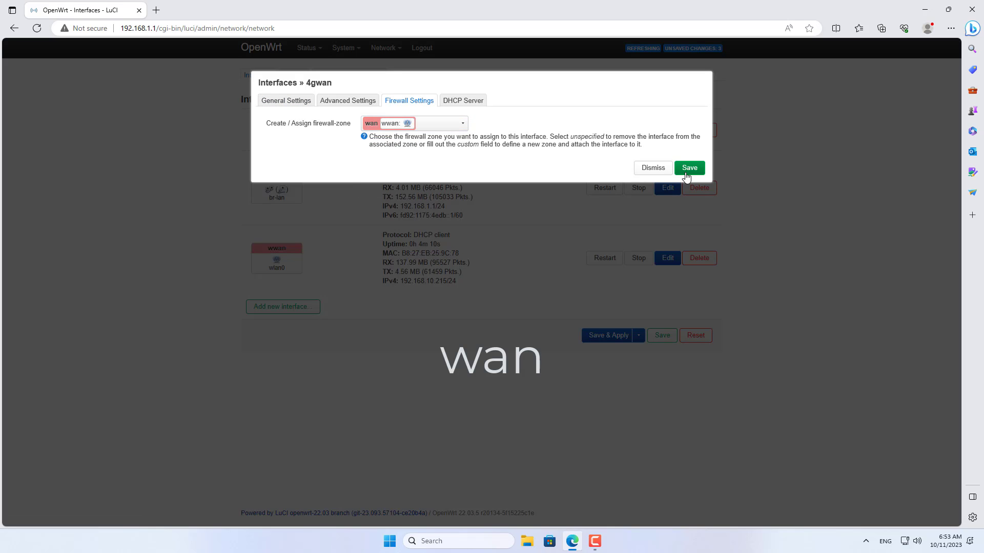
left_click(689, 167)
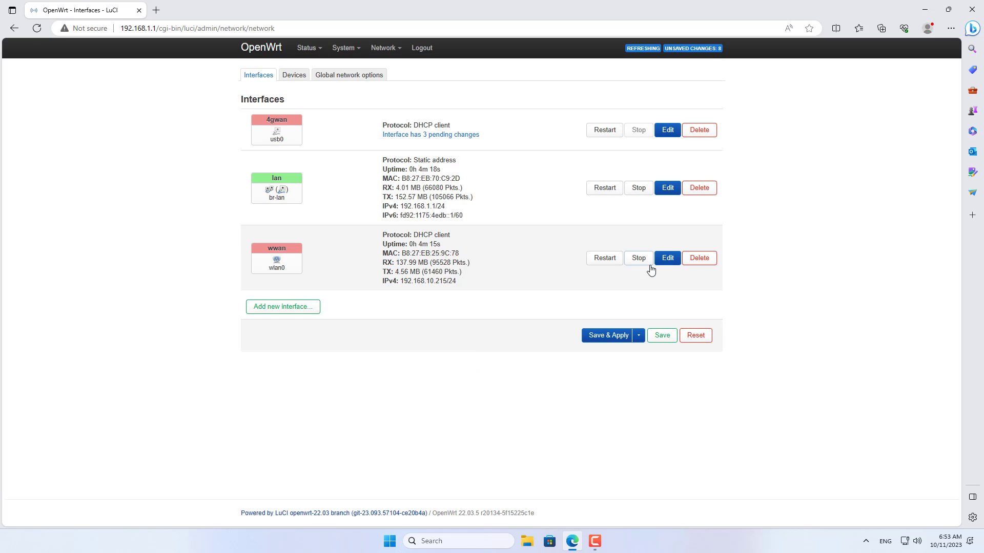
Delete the old wwan interface and Save & Apply so 4gwan gets an IPv4 address
left_click(605, 335)
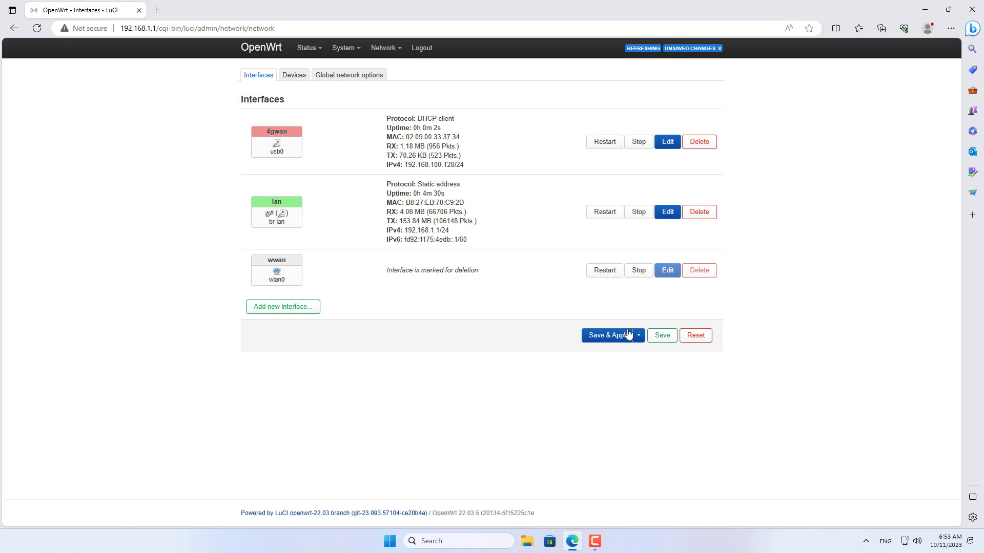
left_click(607, 335)
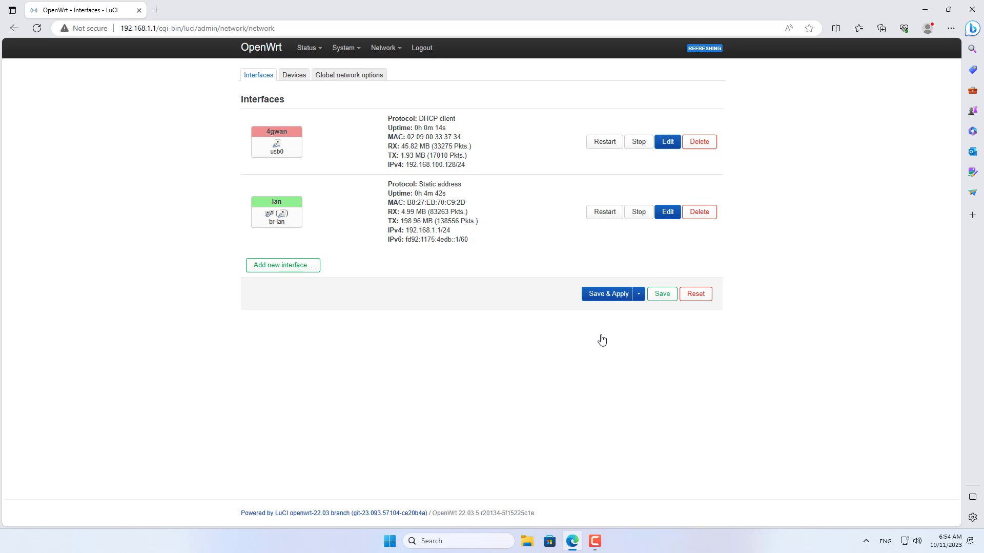
left_click(386, 48)
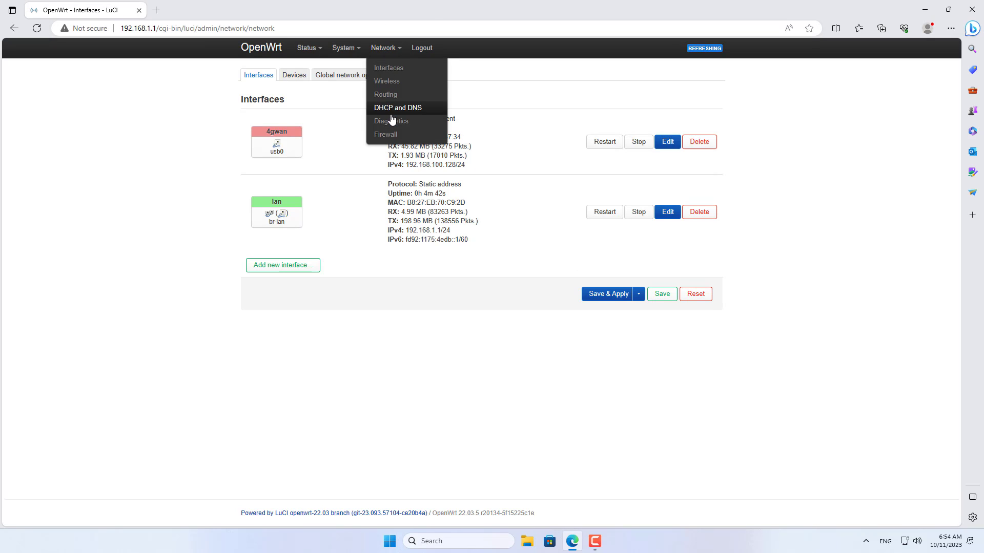
Run an IPv4 traceroute to openwrt.org from Diagnostics, then start a new browser tab
left_click(390, 121)
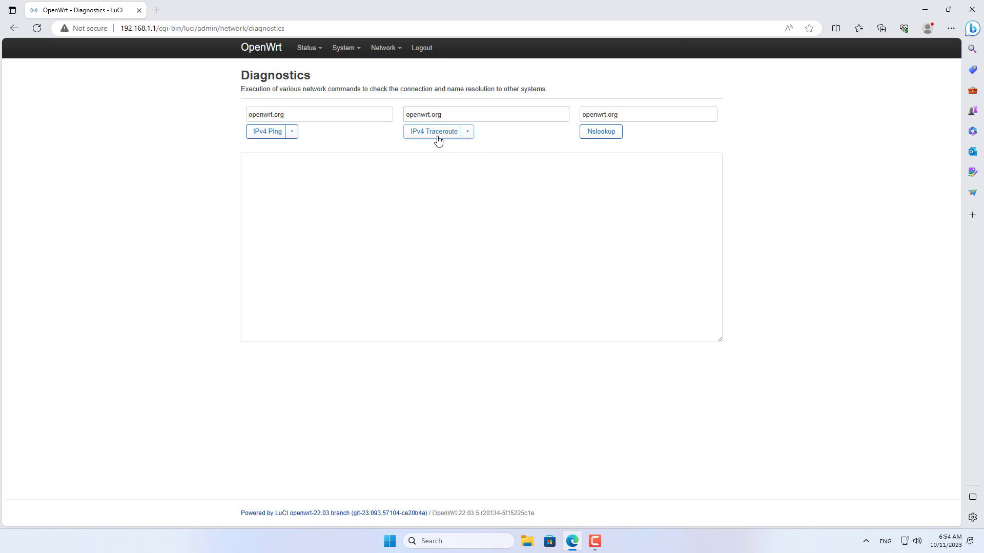
left_click(433, 131)
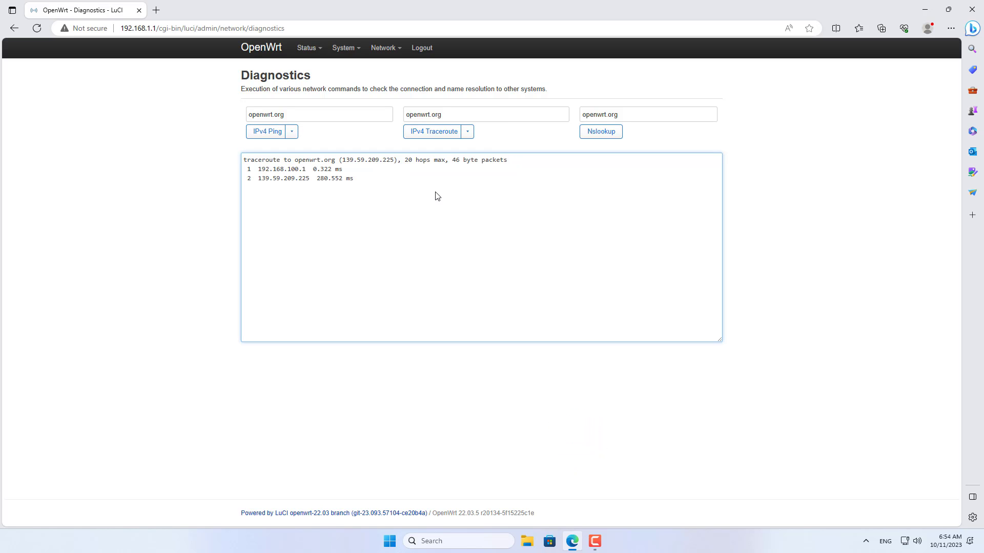
left_click(156, 9)
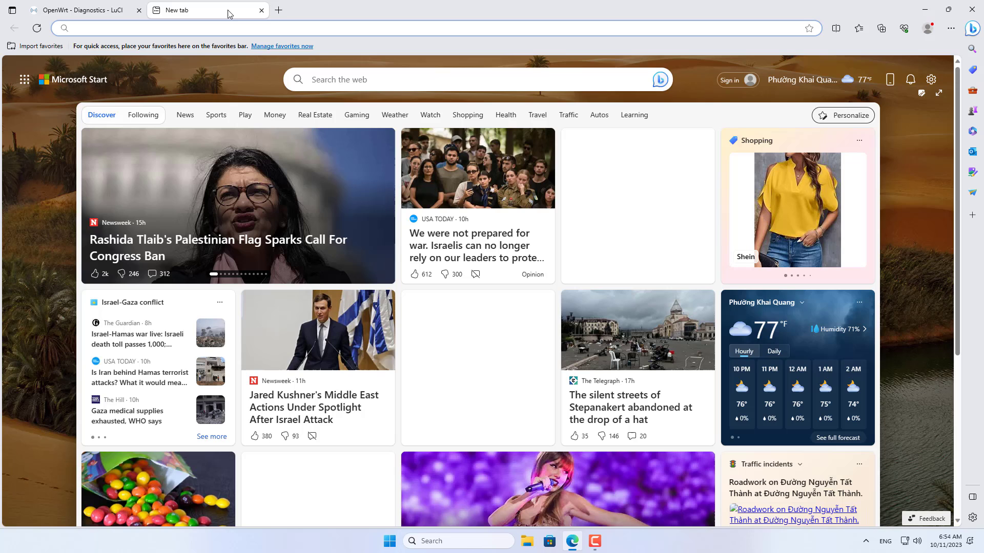
Search 'netvn', view the NETVN82 channel's Popular videos and About page, then return to LuCI
type("netvn")
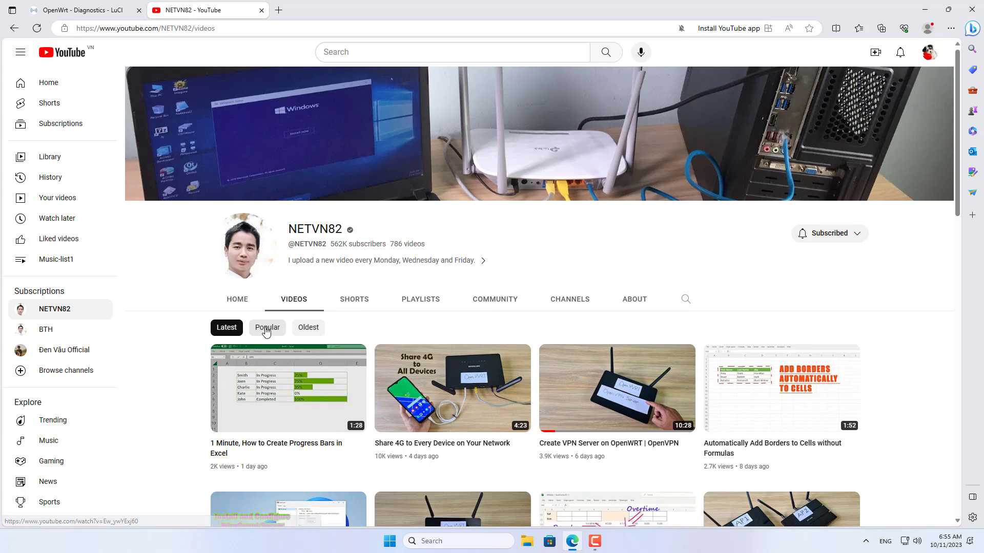
left_click(266, 327)
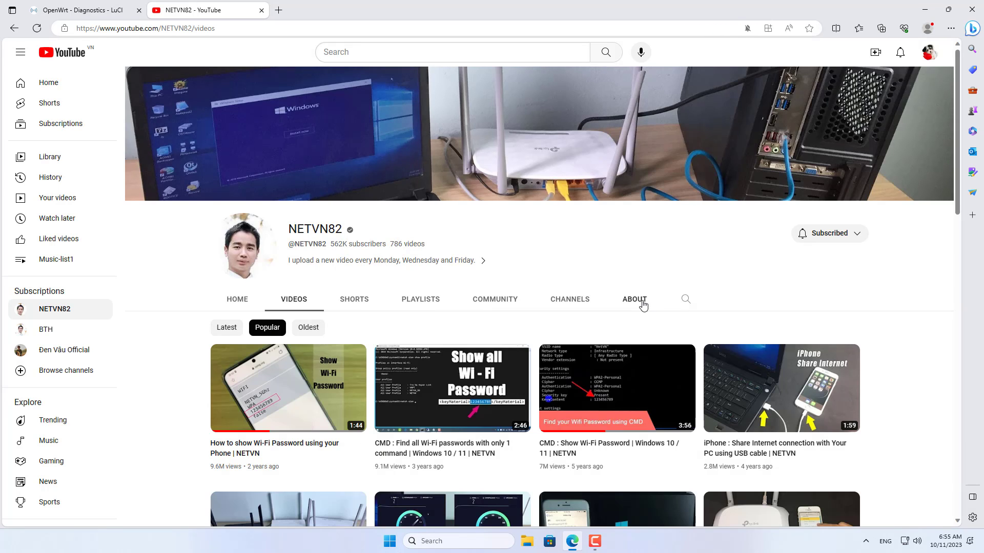
left_click(634, 299)
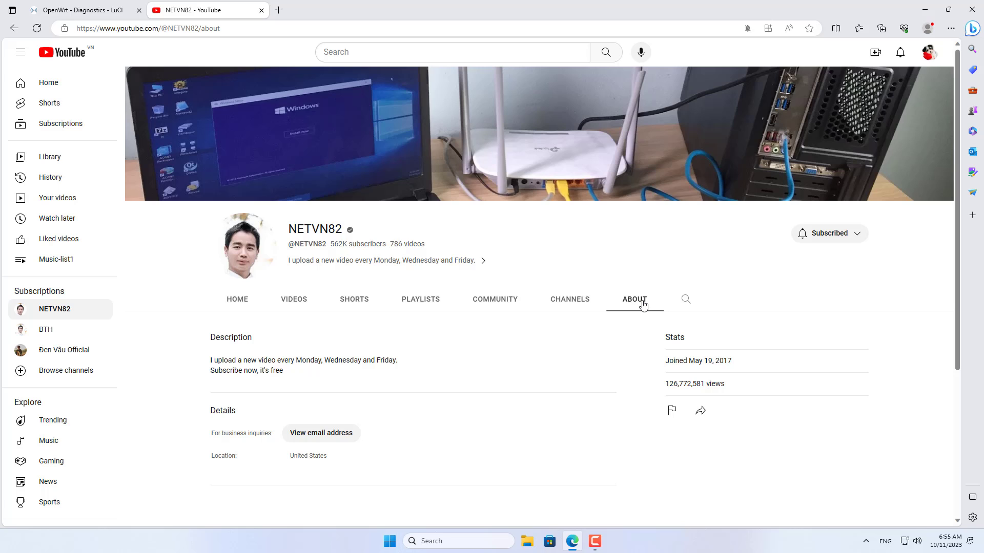
left_click(85, 10)
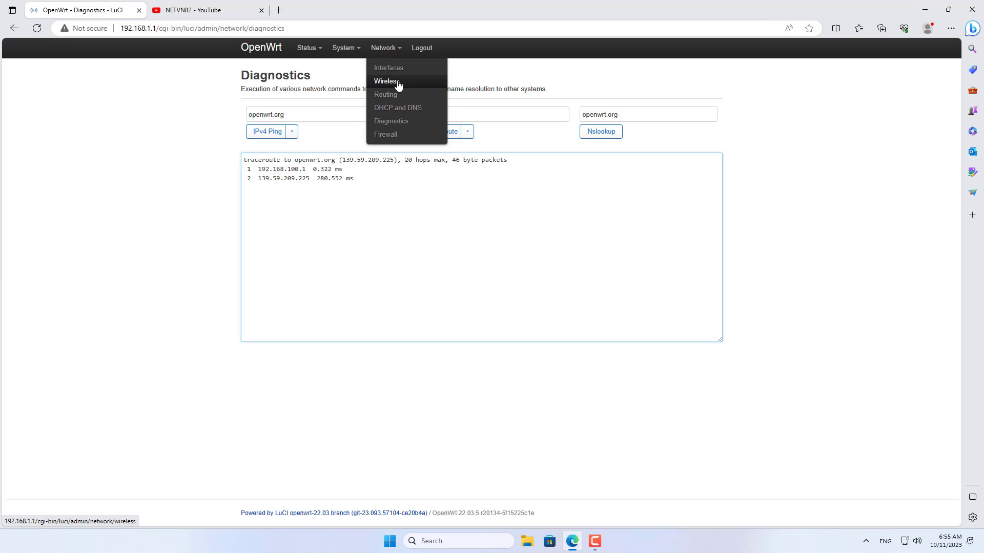
On the Wireless page, enable the OpenWrt Master network and bring up its Edit dialog
left_click(386, 81)
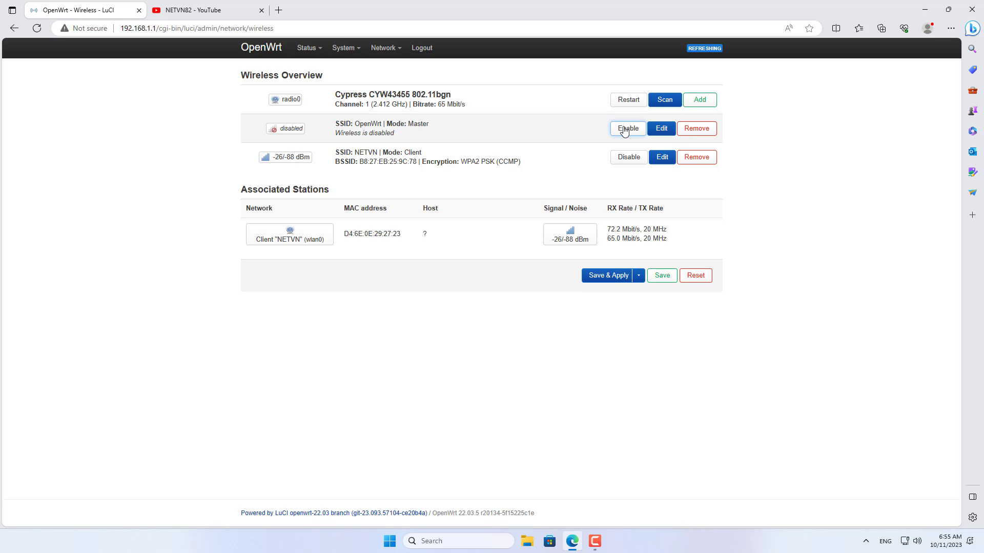
left_click(627, 128)
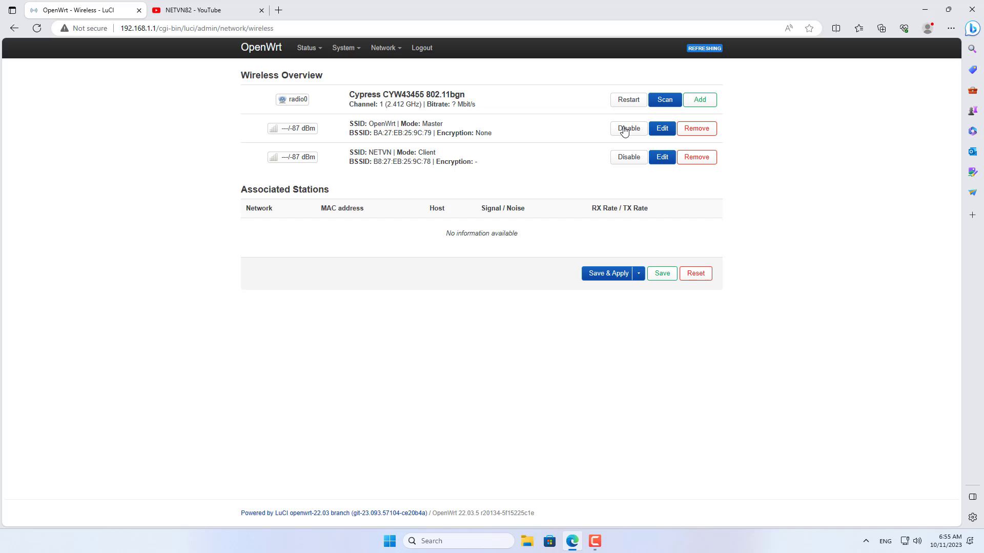
left_click(661, 129)
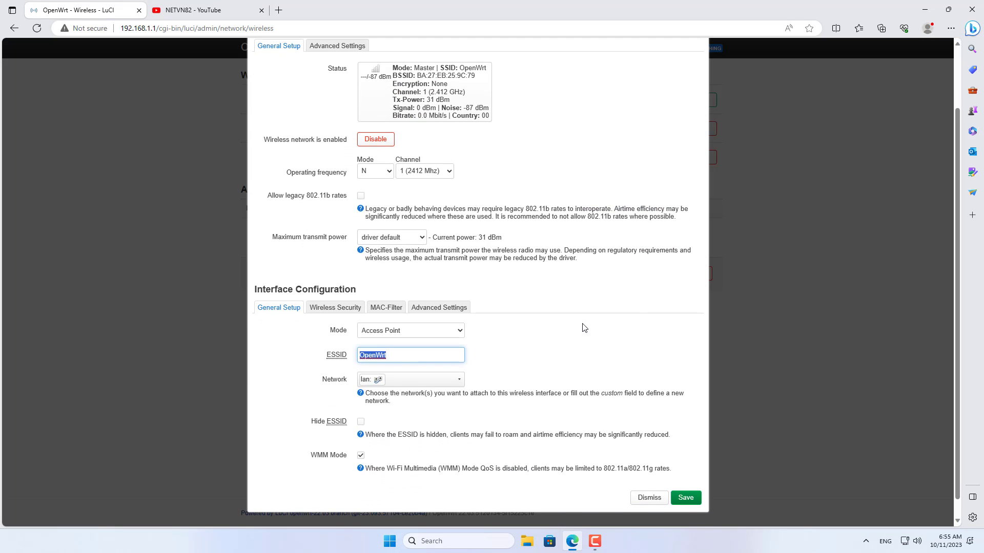
type("NETVN_4G")
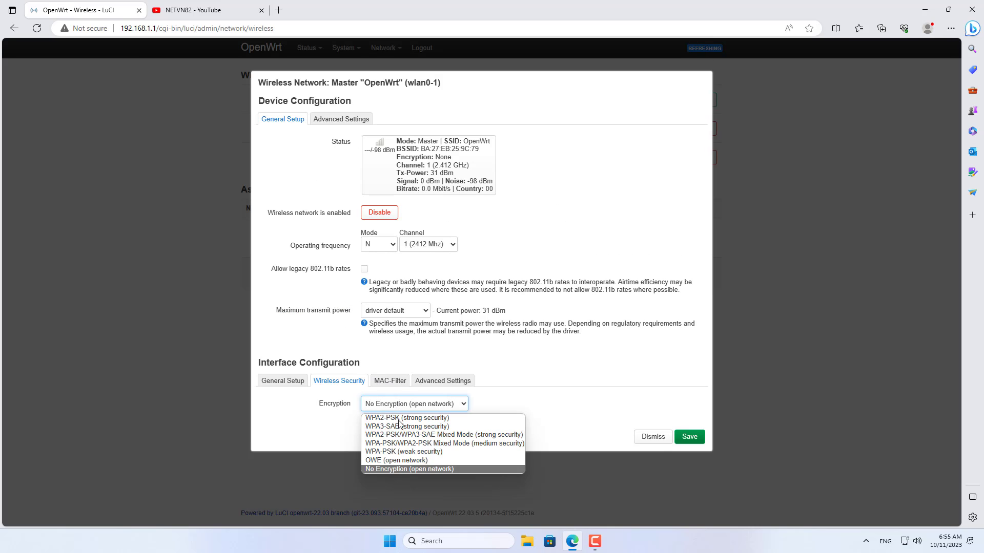
left_click(407, 418)
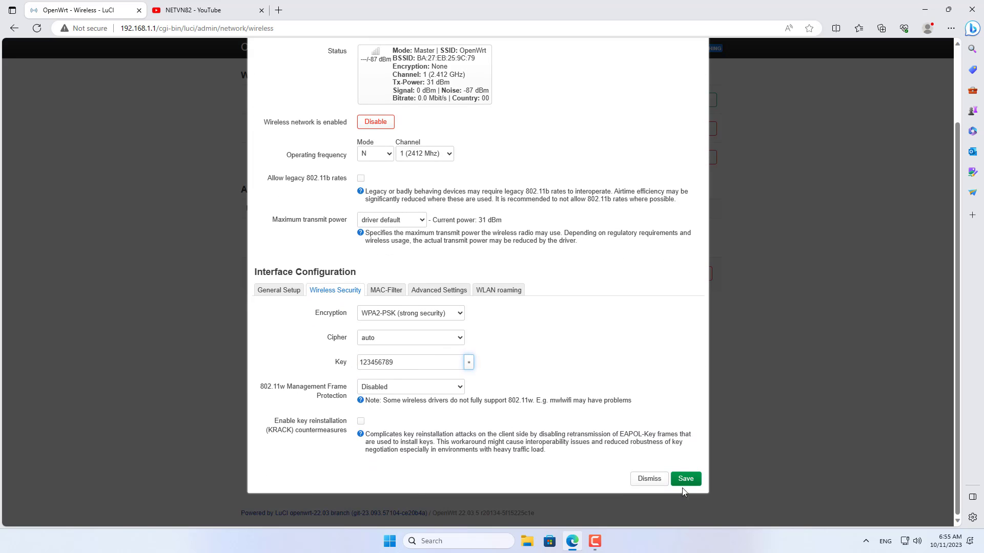
left_click(685, 479)
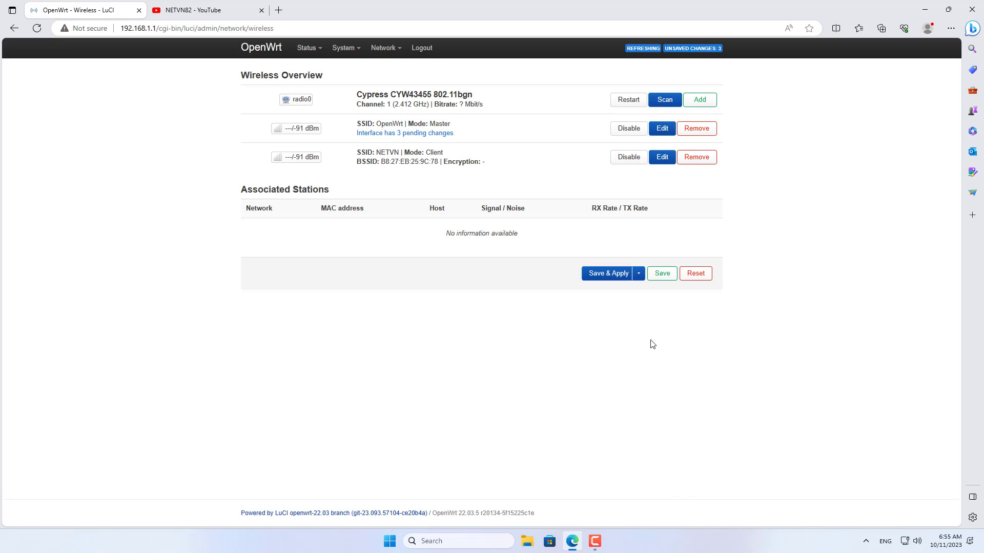
left_click(607, 273)
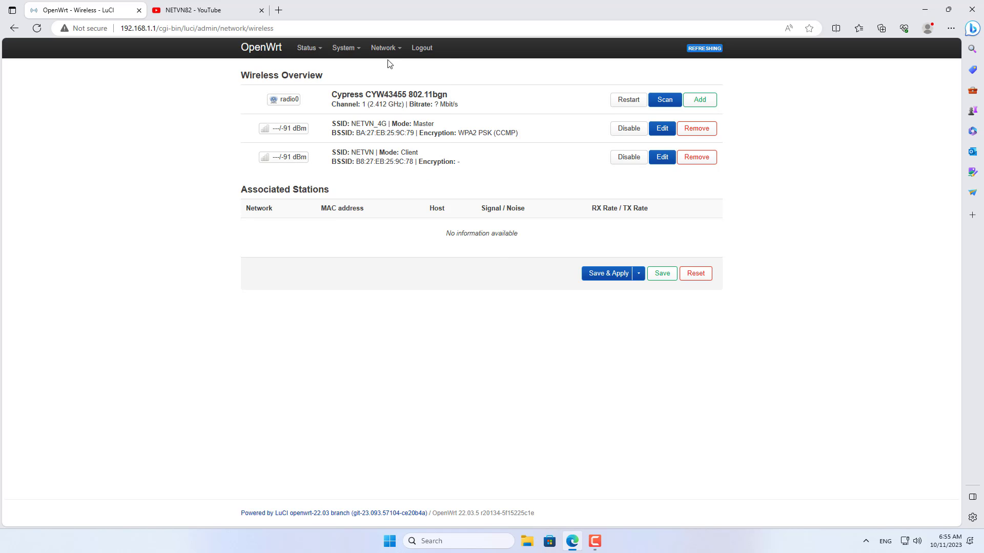
left_click(384, 48)
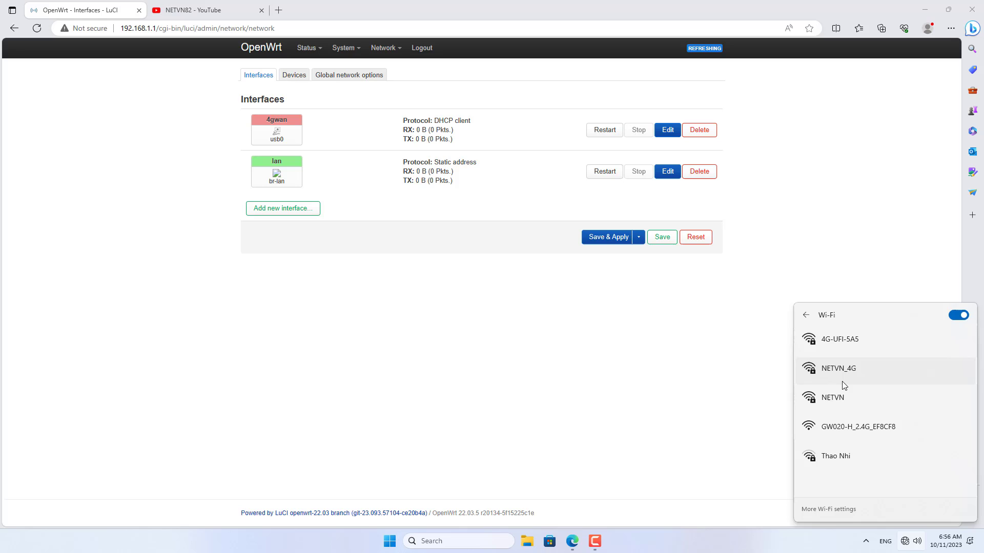
left_click(839, 368)
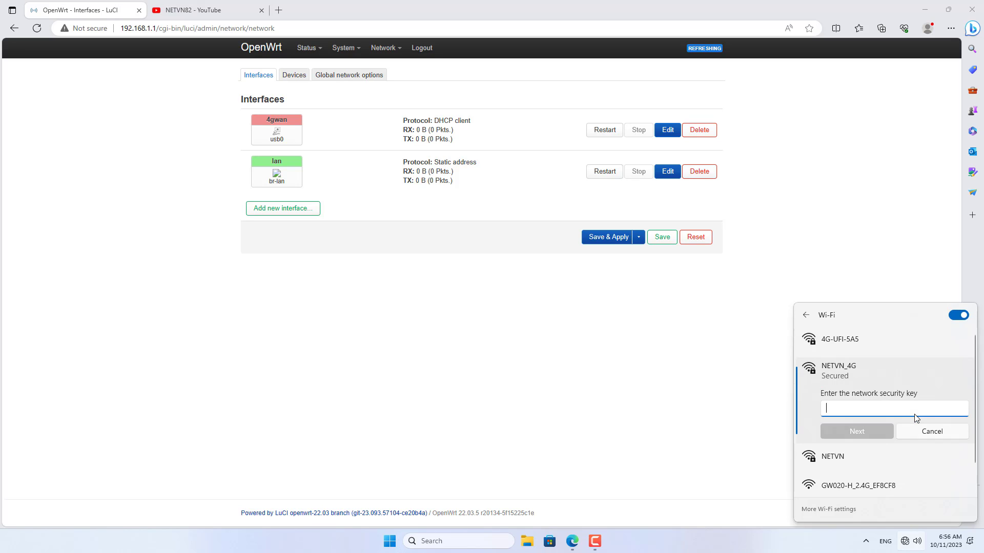
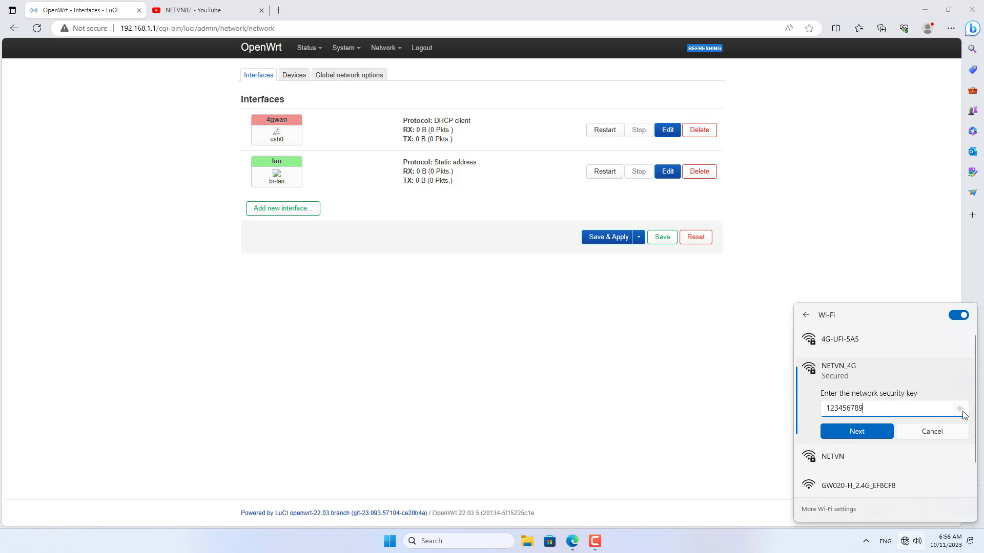
left_click(856, 431)
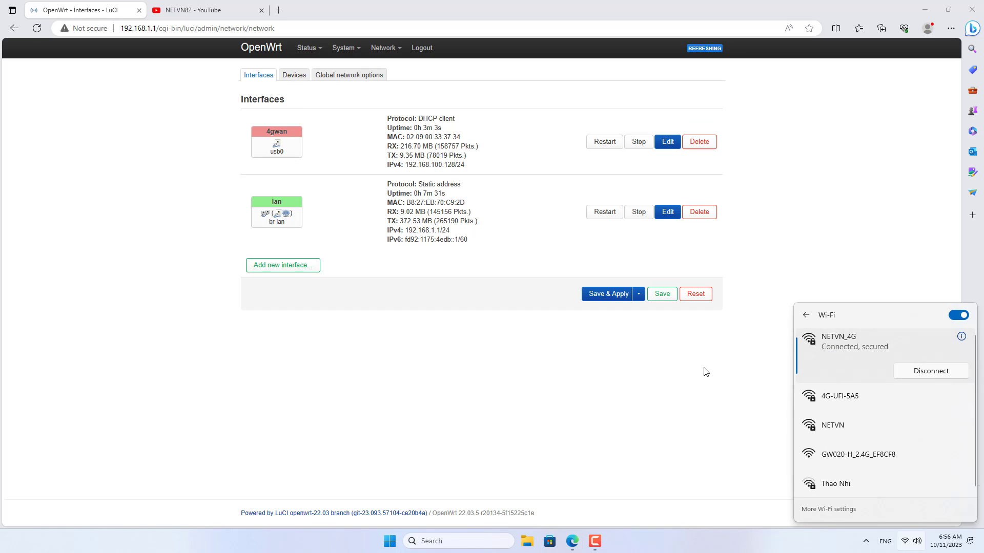
left_click(306, 48)
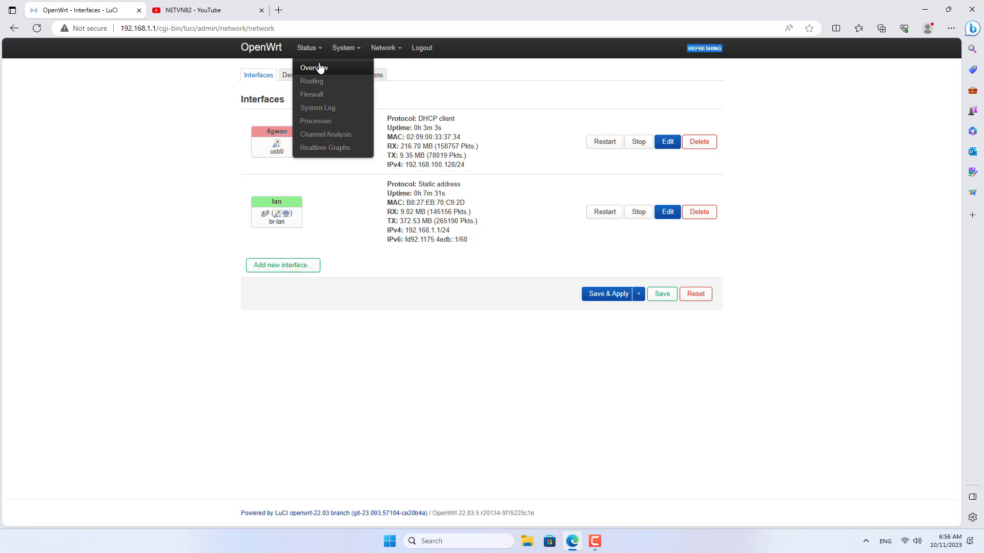